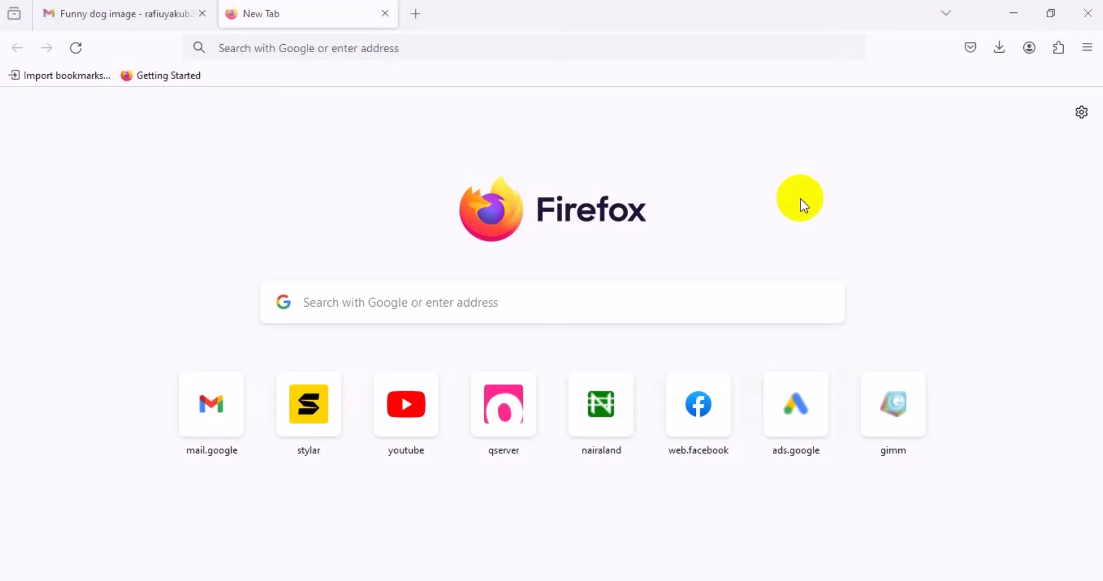
mouse_move(588, 136)
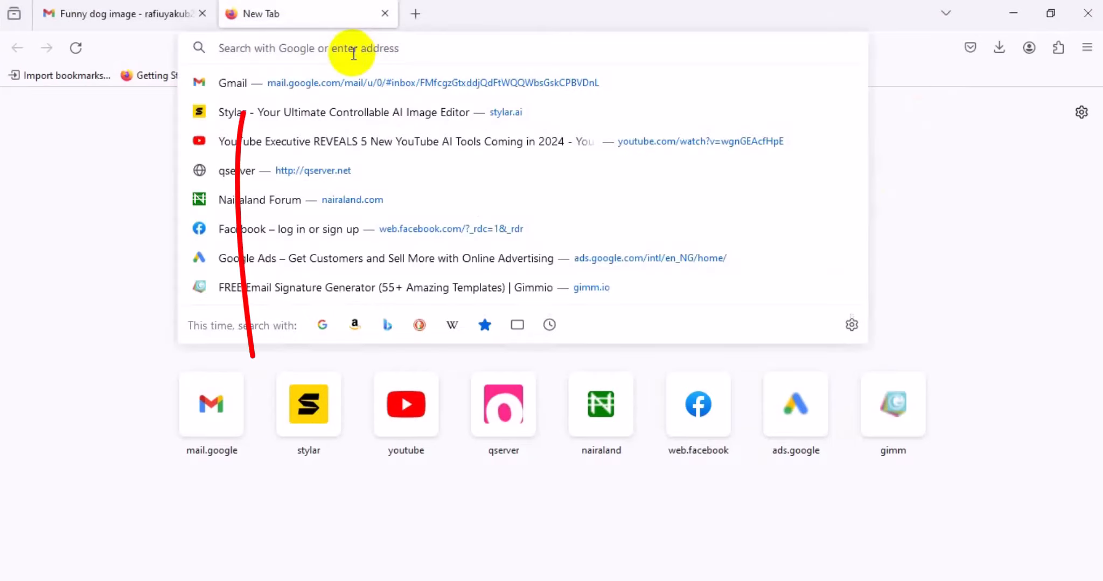
- Search 'fiverr' from Firefox's address bar to reach fiverr.com
text(fiverr)
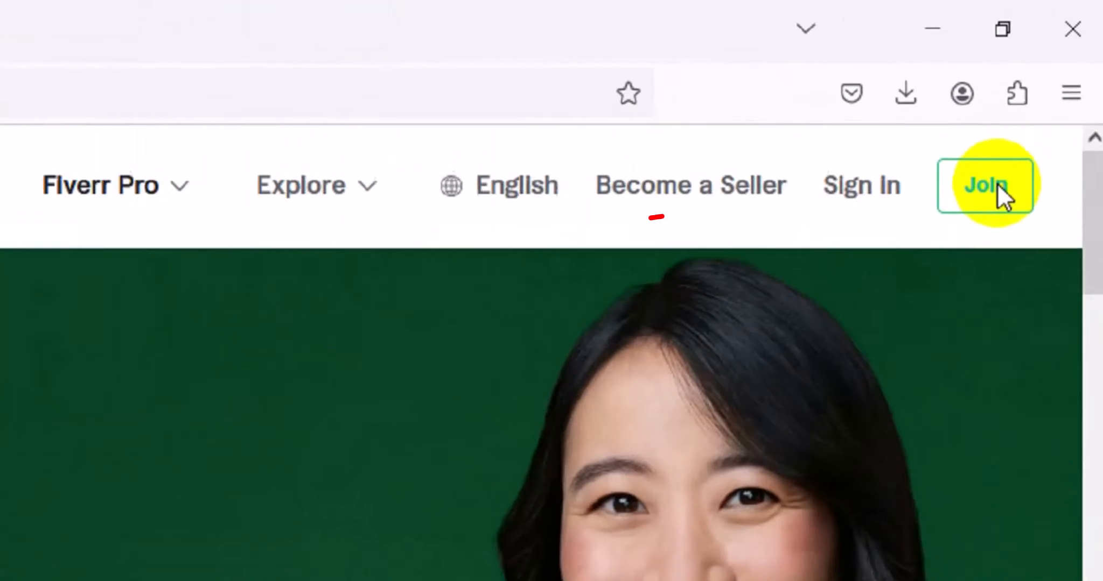
- Join Fiverr via Continue with Google and create the account as Rafiu_AI
click(983, 186)
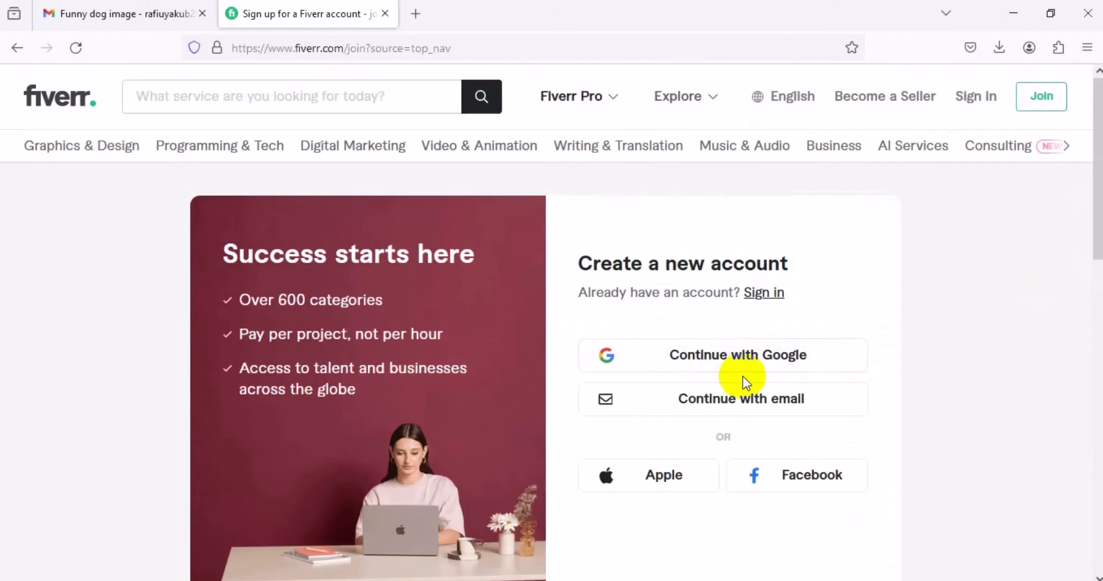
click(734, 363)
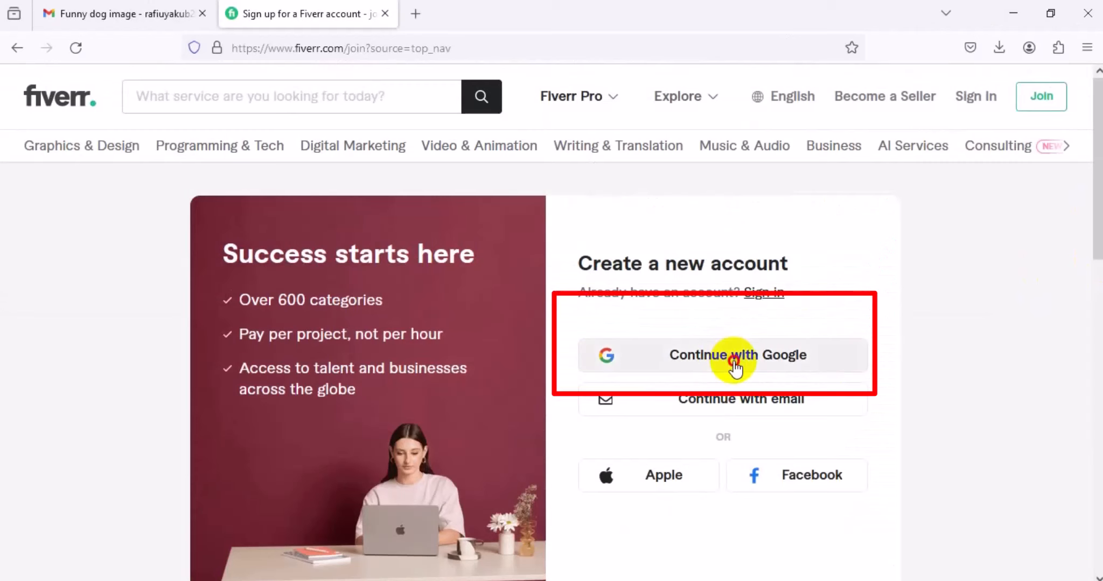
click(736, 356)
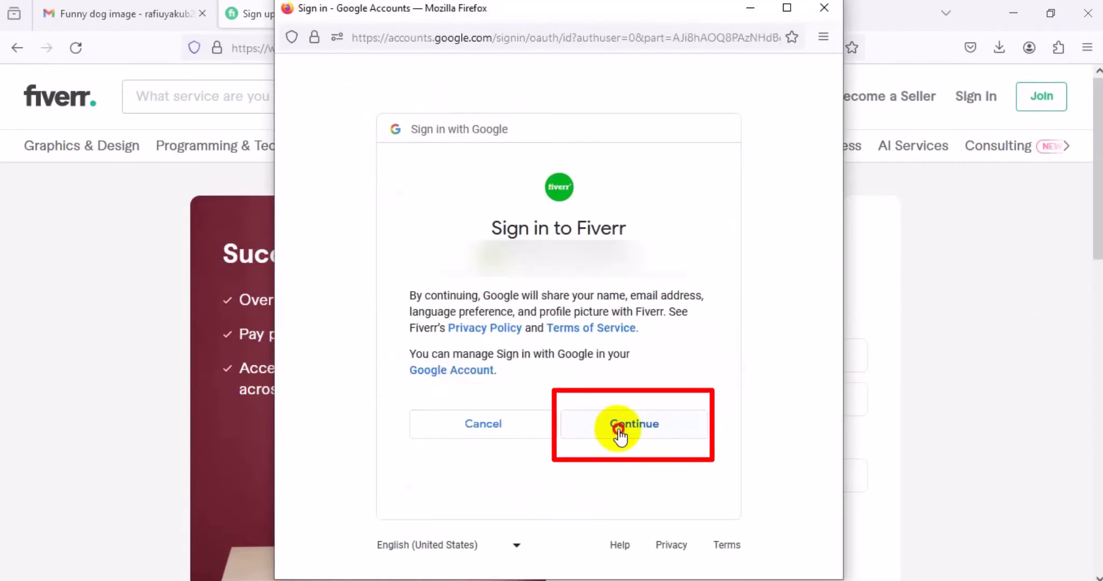
click(632, 424)
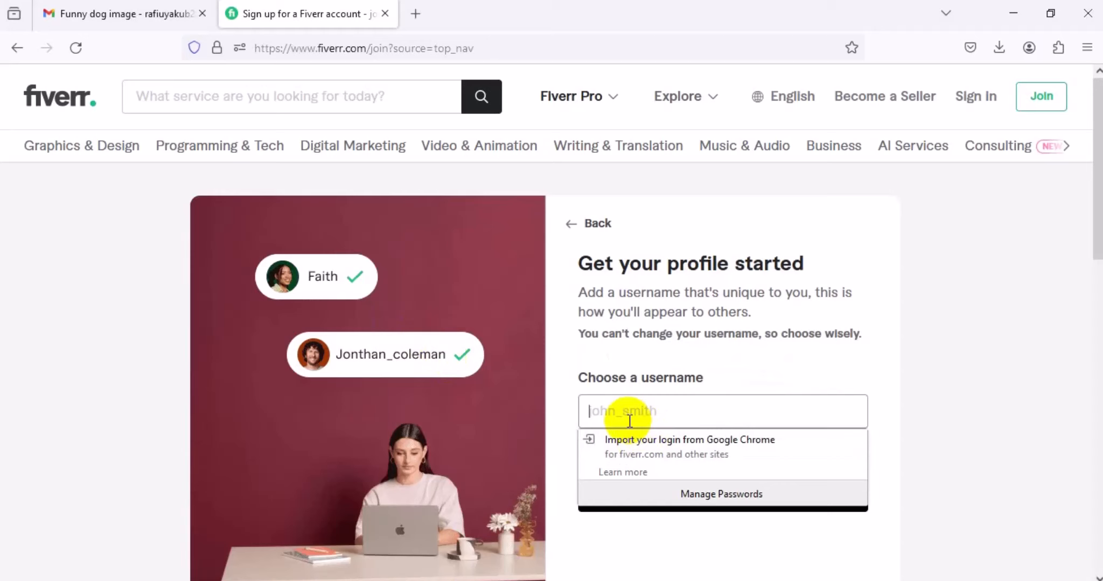
text(Rafiu_AI)
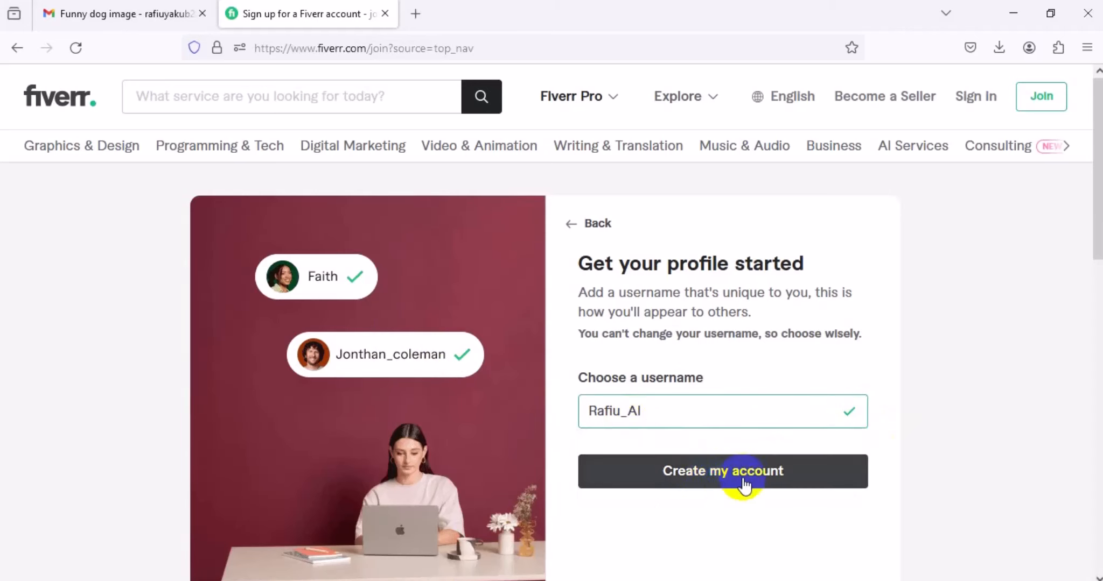
click(728, 480)
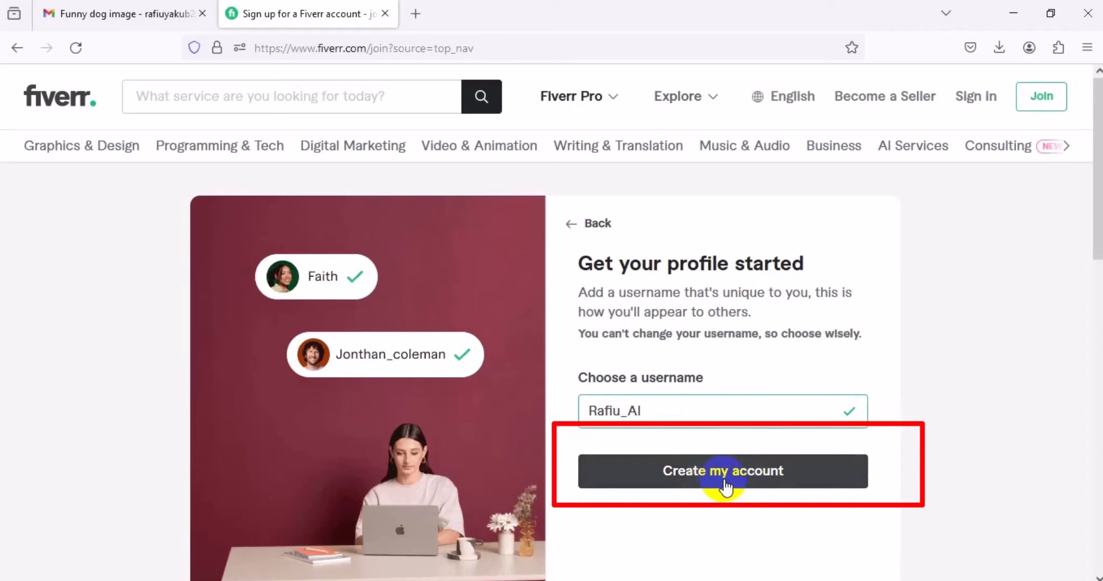
click(722, 471)
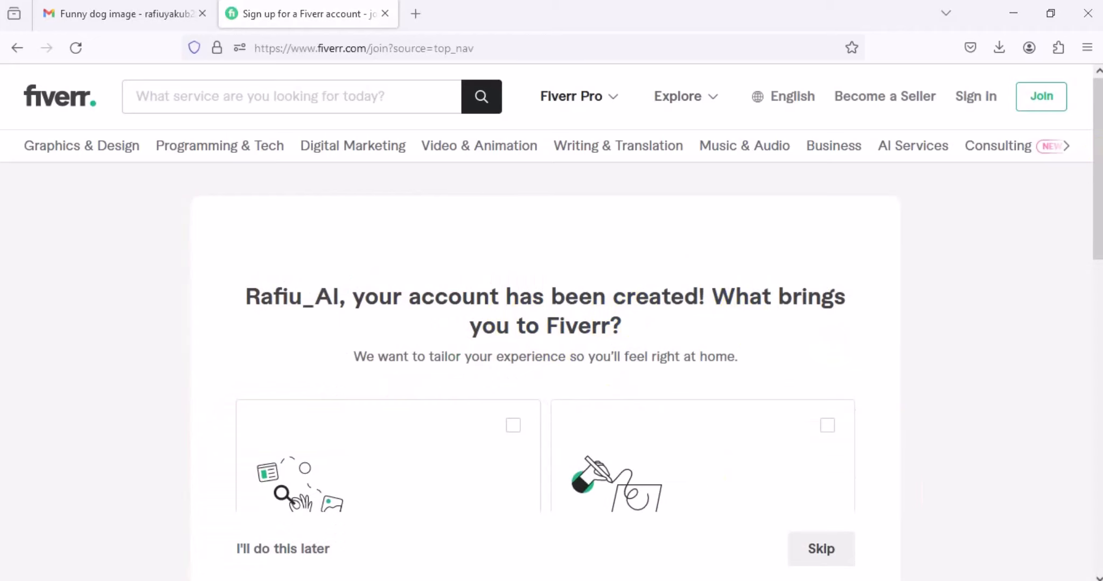
- Answer onboarding: selling freelance services, solo freelancer, just getting started
scroll(down, 3)
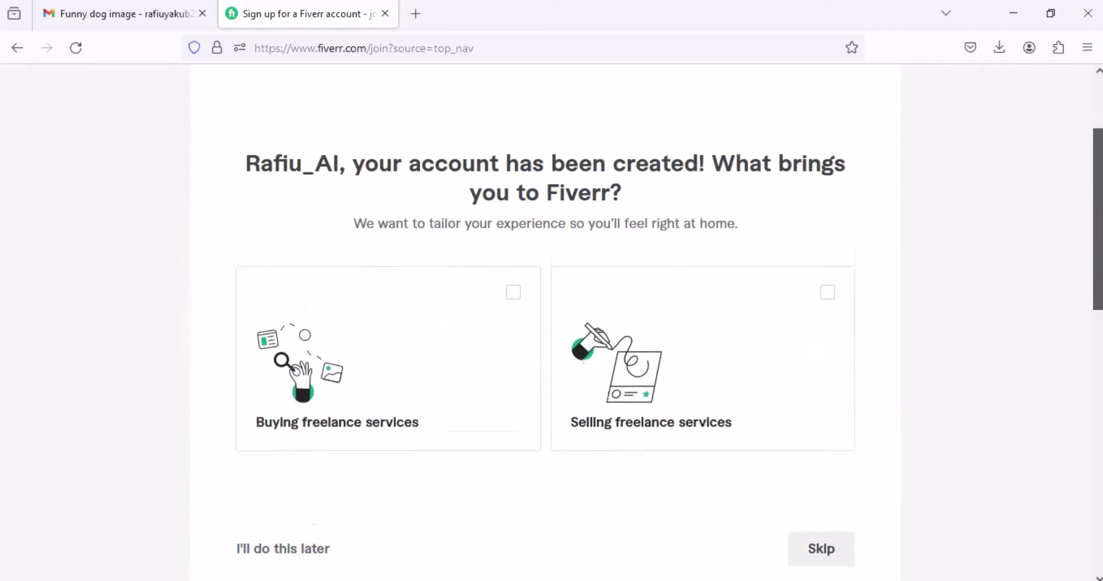
scroll(down, 3)
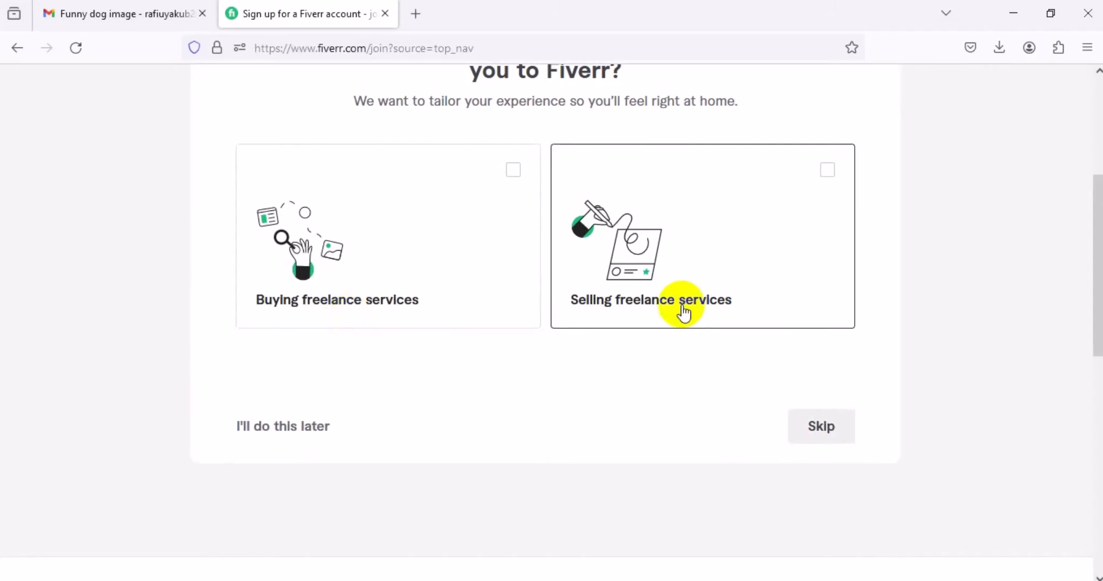
mouse_move(676, 299)
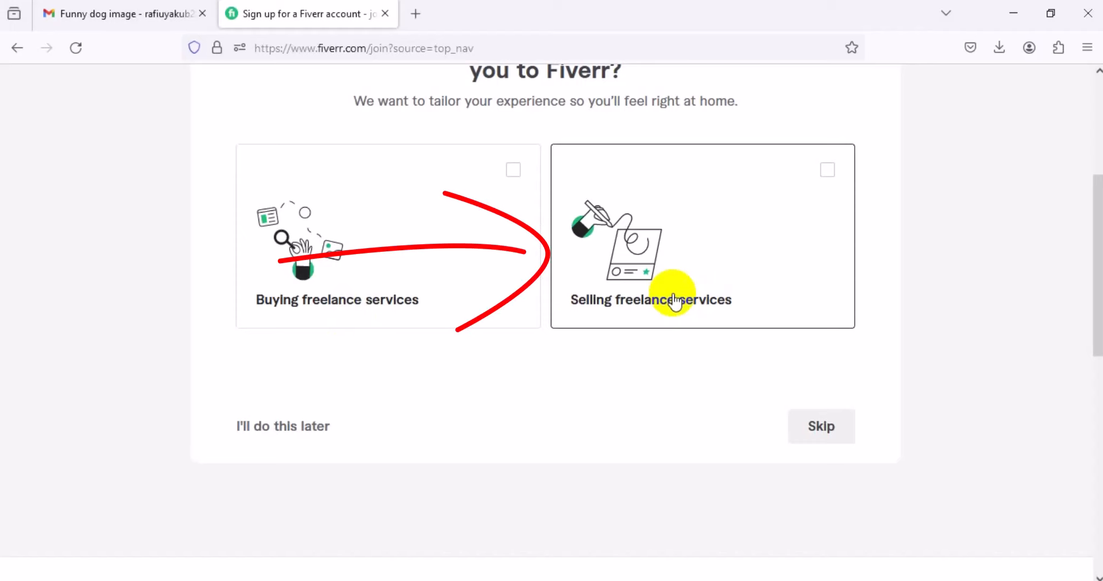
click(674, 300)
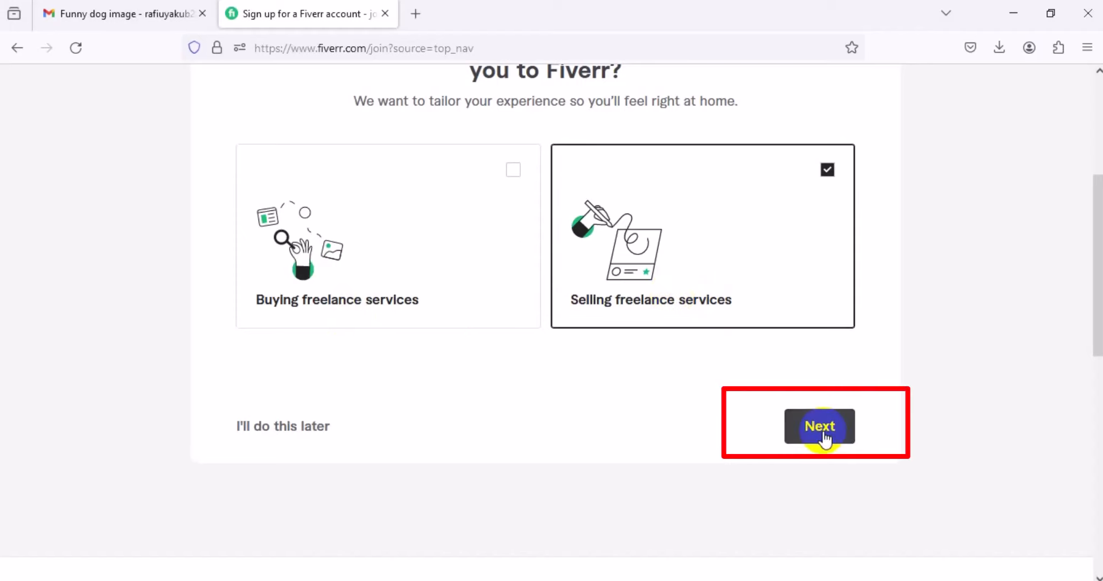
click(819, 427)
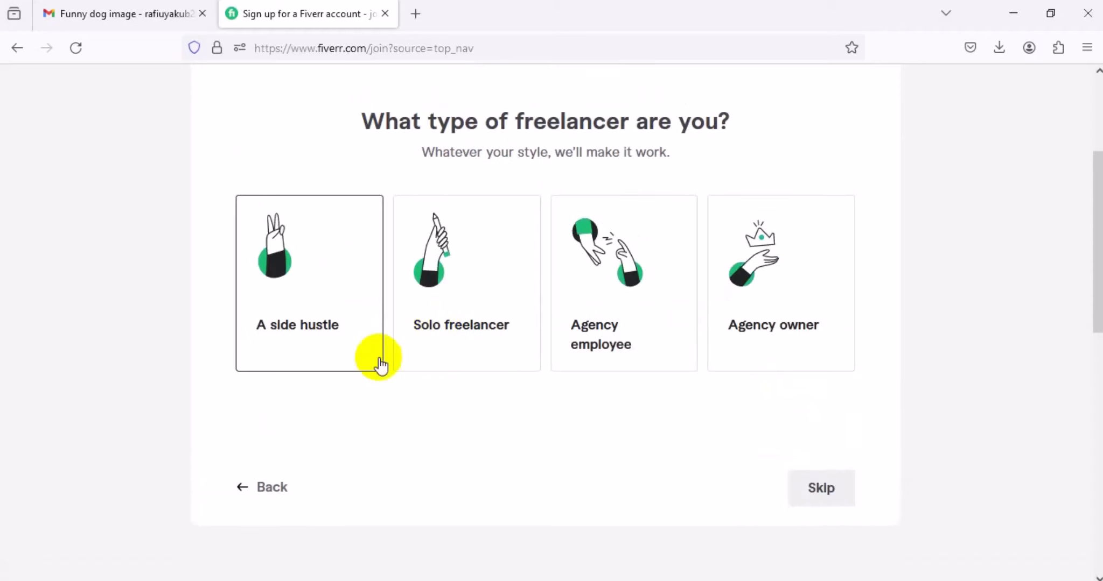
mouse_move(439, 380)
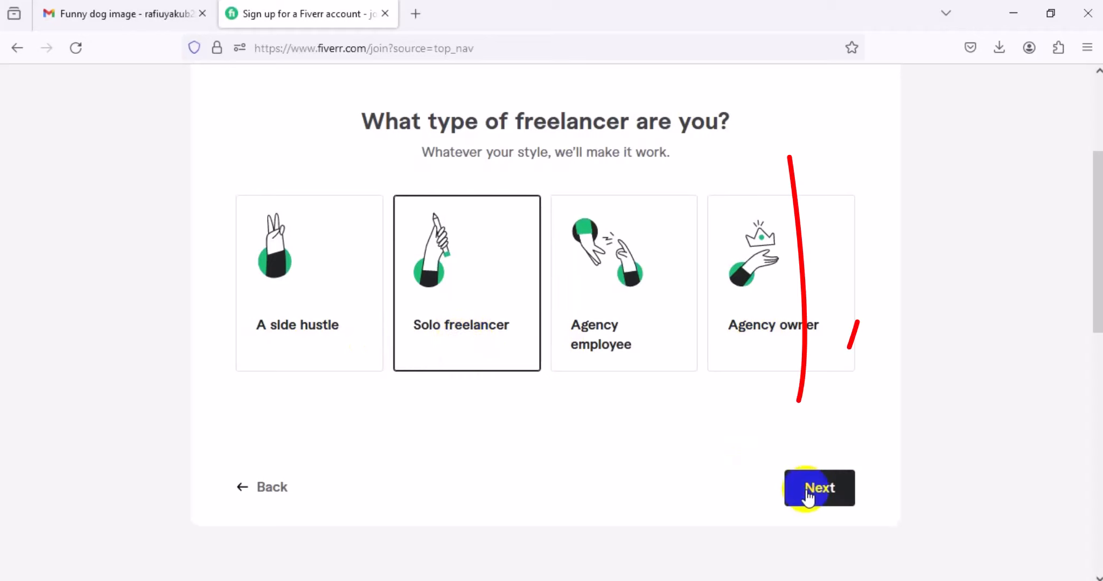
click(819, 489)
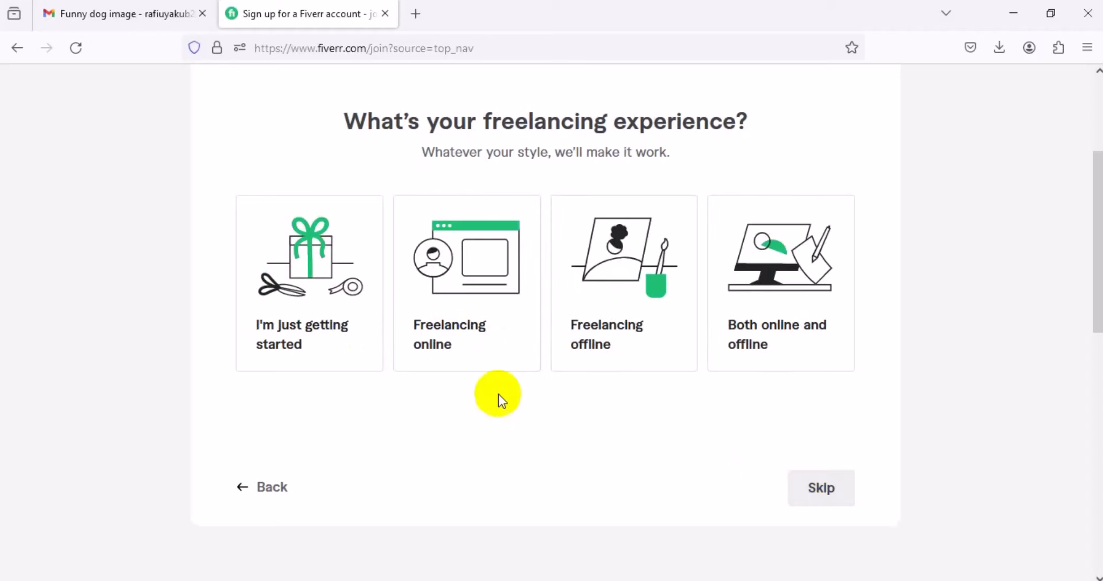
mouse_move(321, 391)
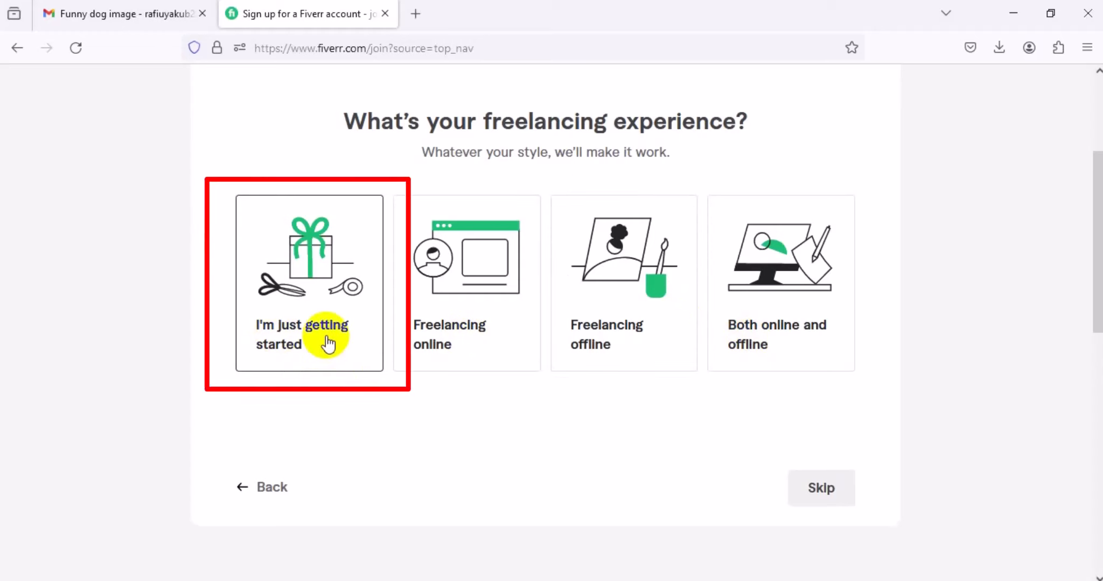
click(325, 340)
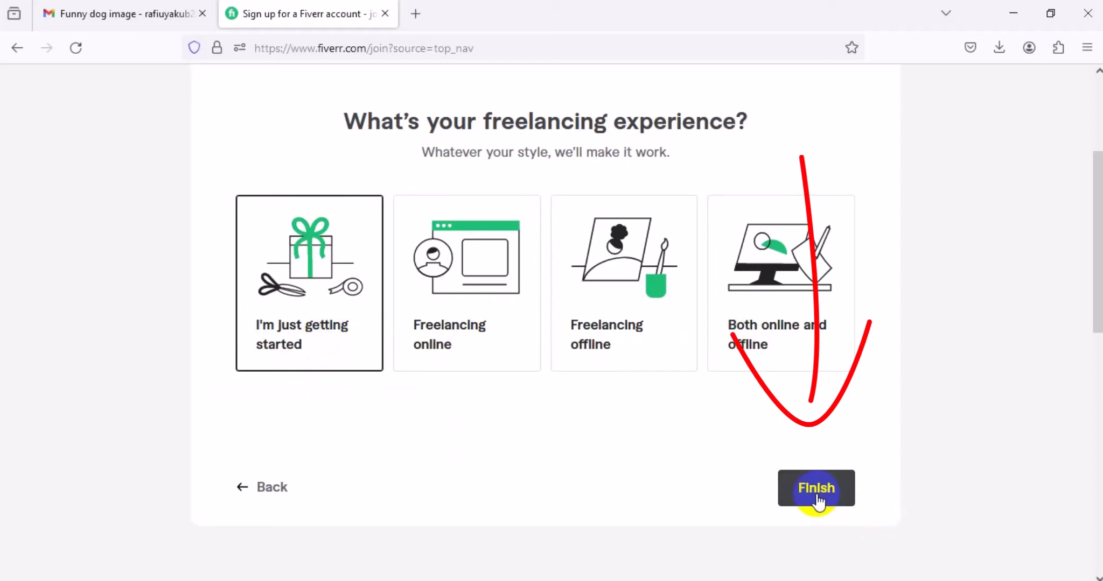
click(816, 489)
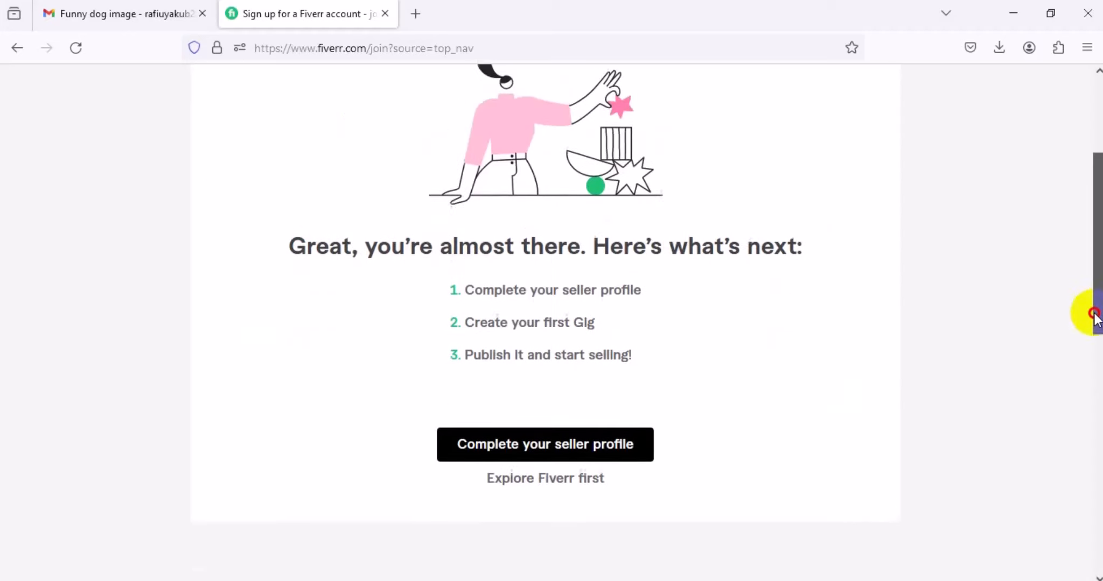
- Scroll through the Start Selling page's stats, skills and testimonials
scroll(up, 3)
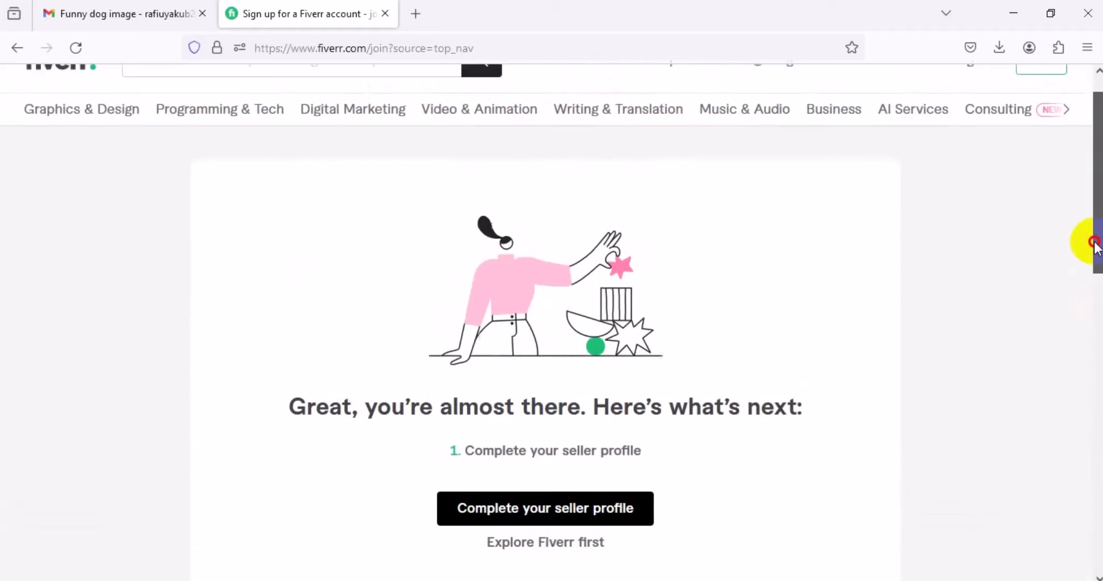
scroll(down, 3)
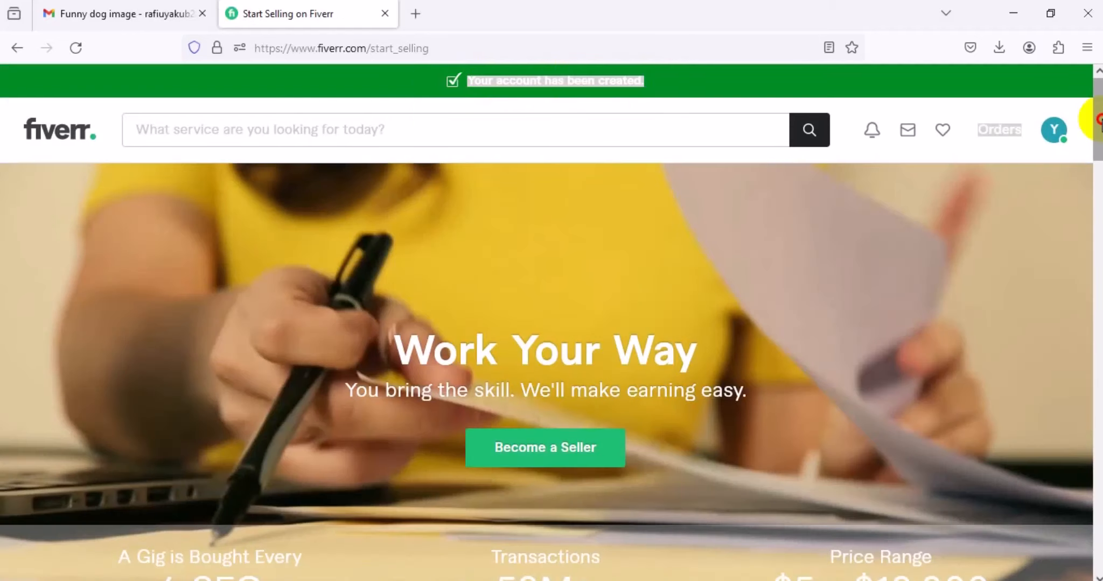
scroll(down, 3)
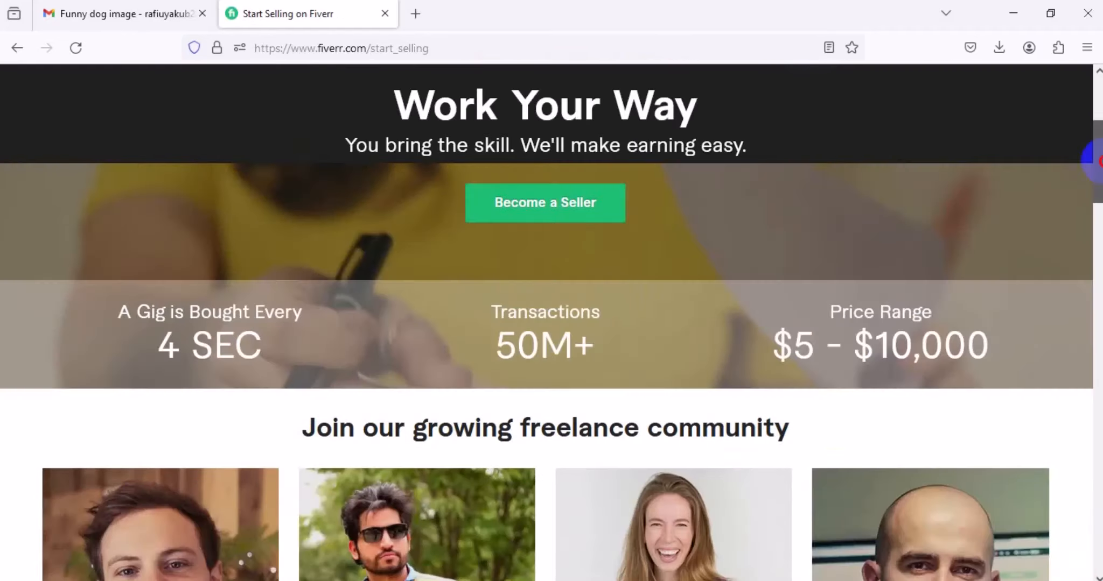
scroll(down, 3)
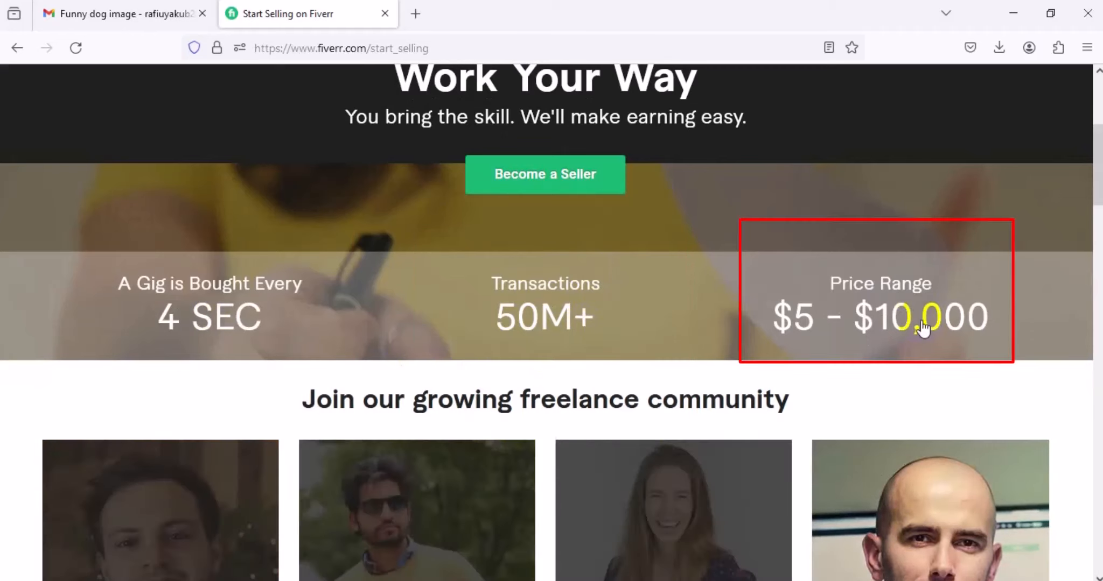
scroll(down, 3)
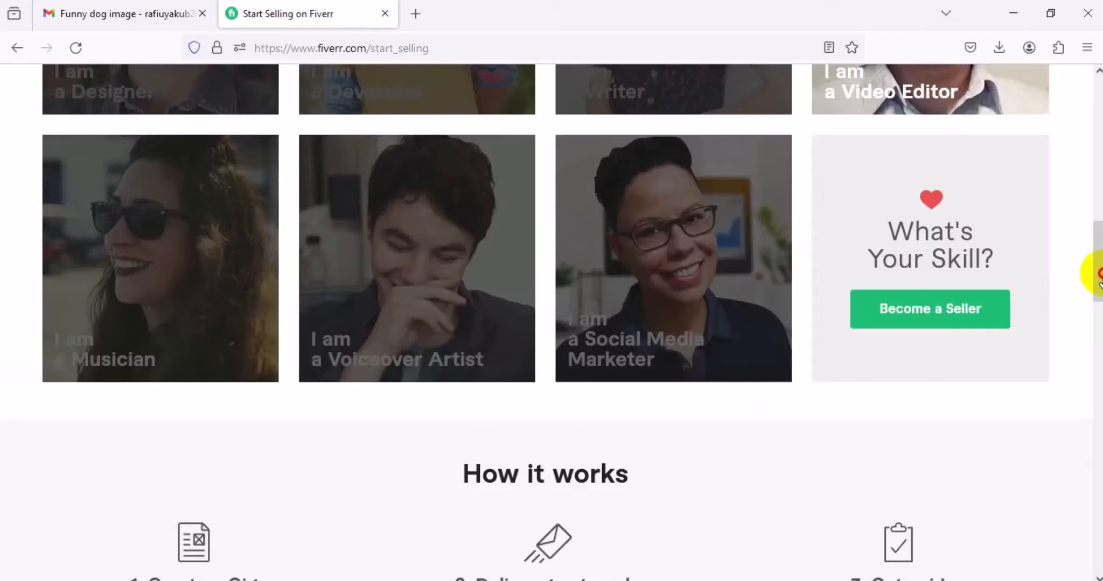
scroll(down, 3)
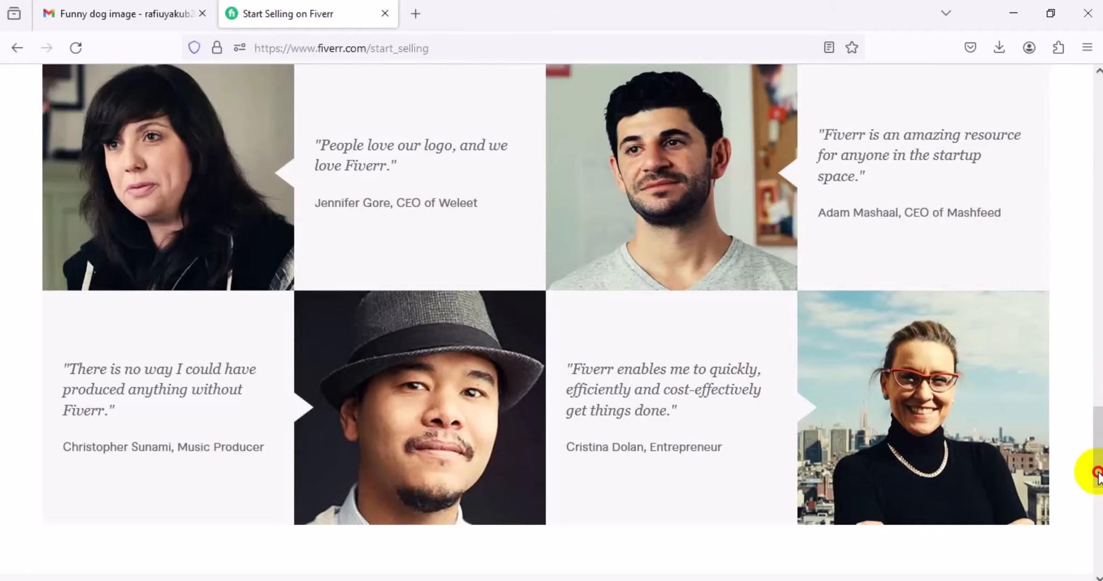
scroll(down, 3)
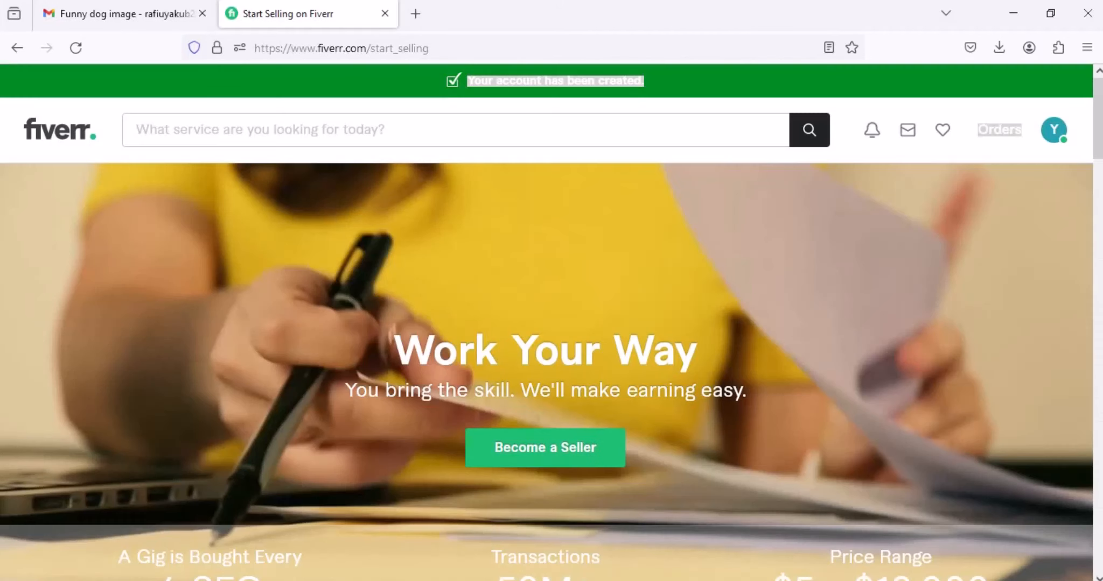
mouse_move(1055, 130)
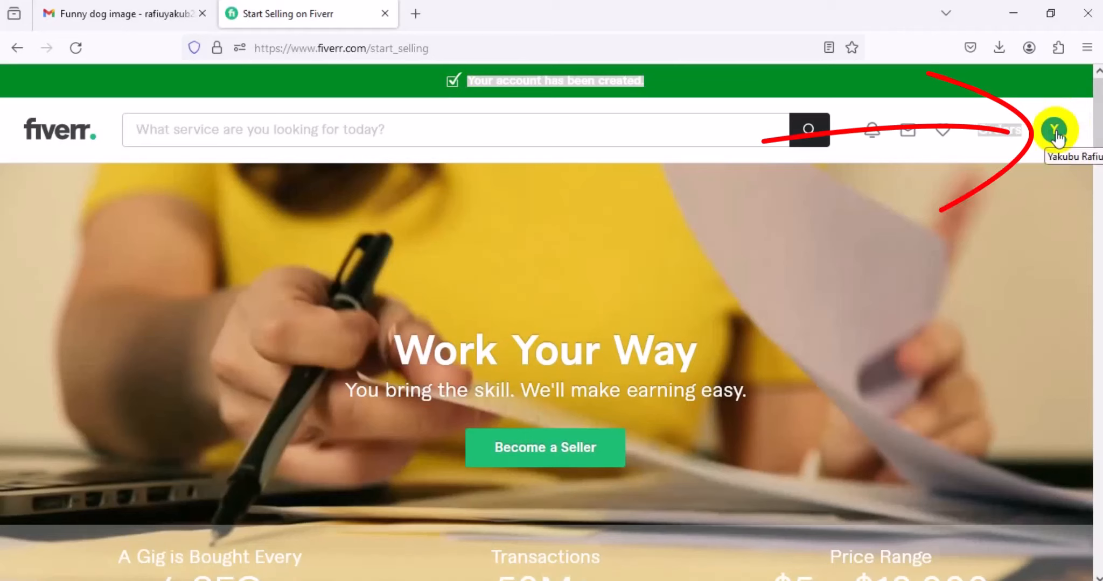
- Choose Settings from the profile avatar menu at top right
click(1053, 130)
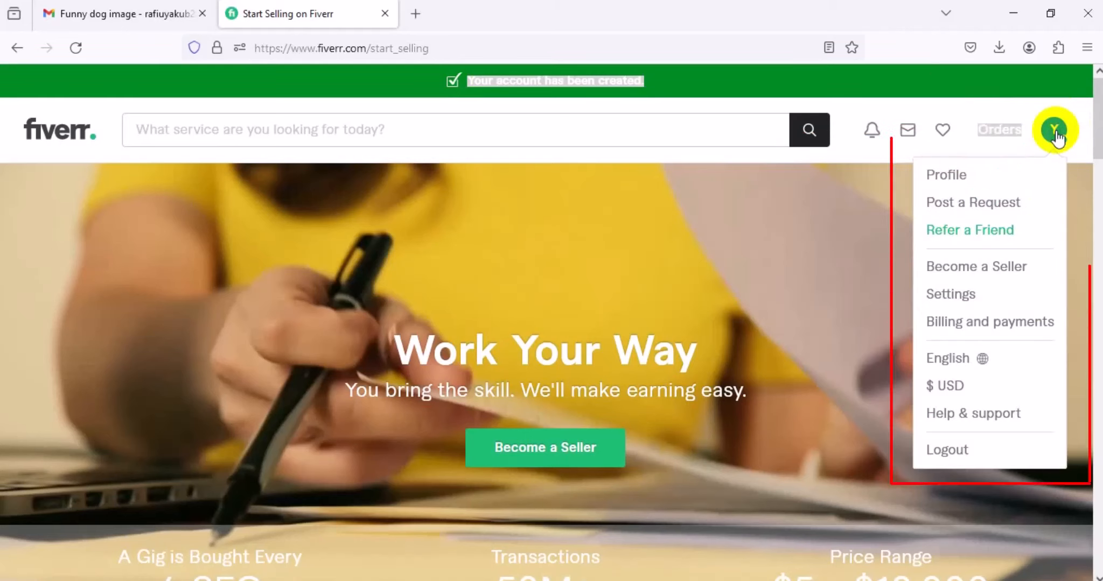
mouse_move(978, 211)
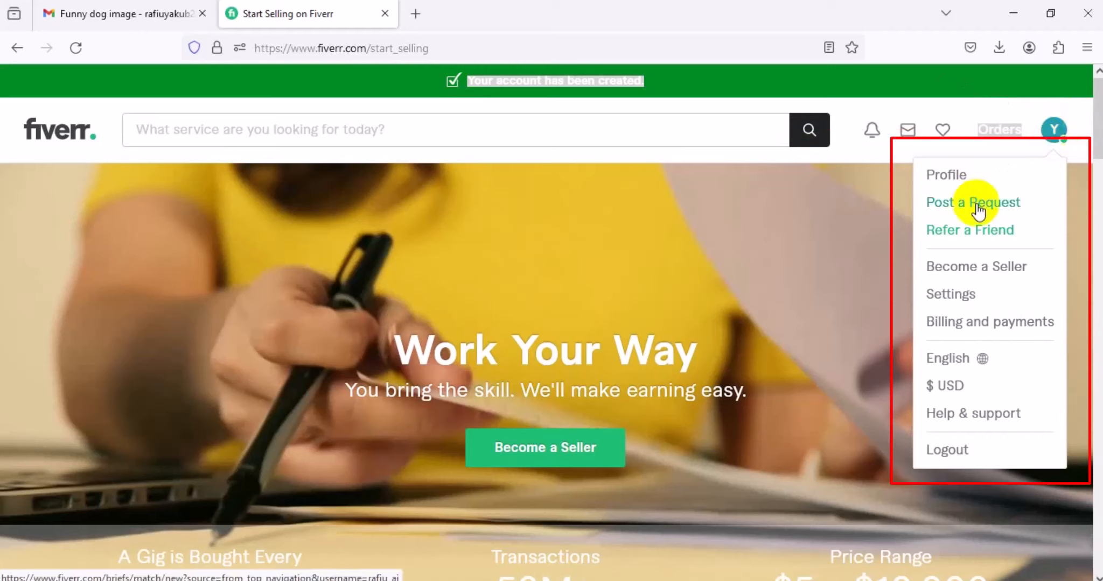
mouse_move(975, 235)
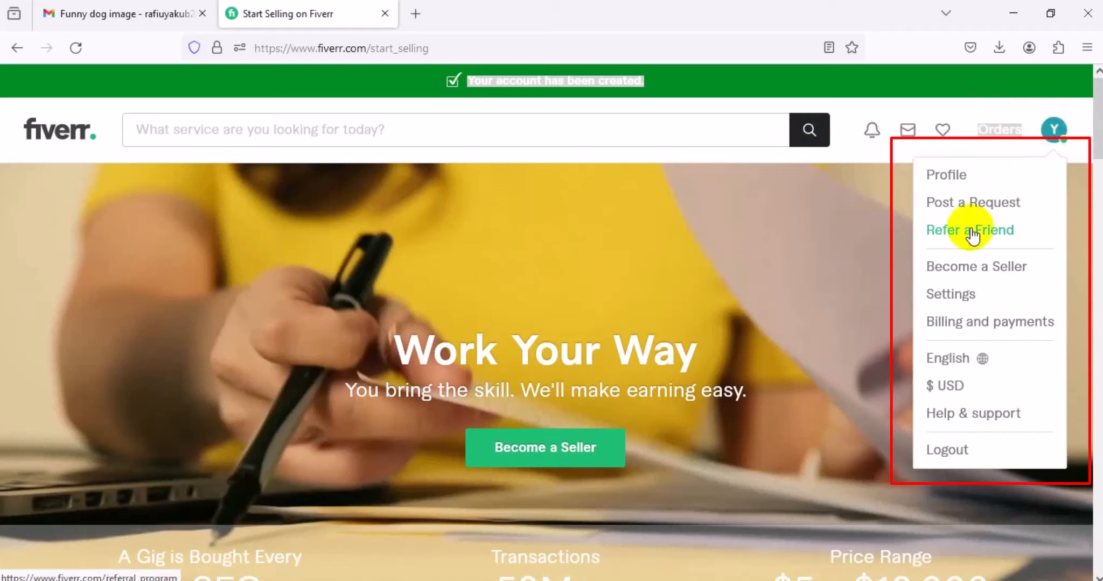
mouse_move(975, 299)
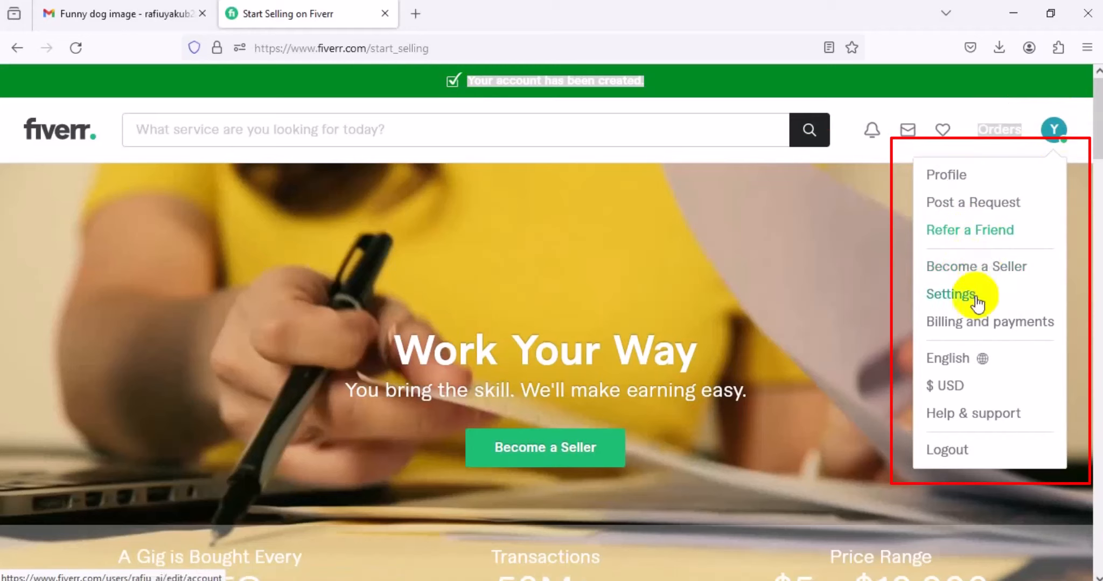
mouse_move(969, 366)
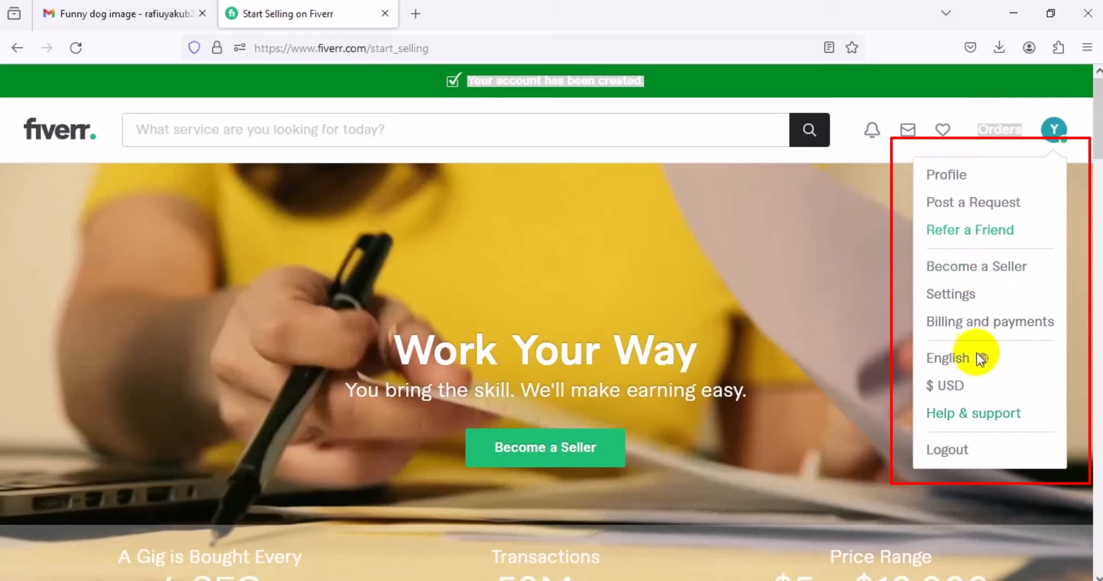
mouse_move(962, 299)
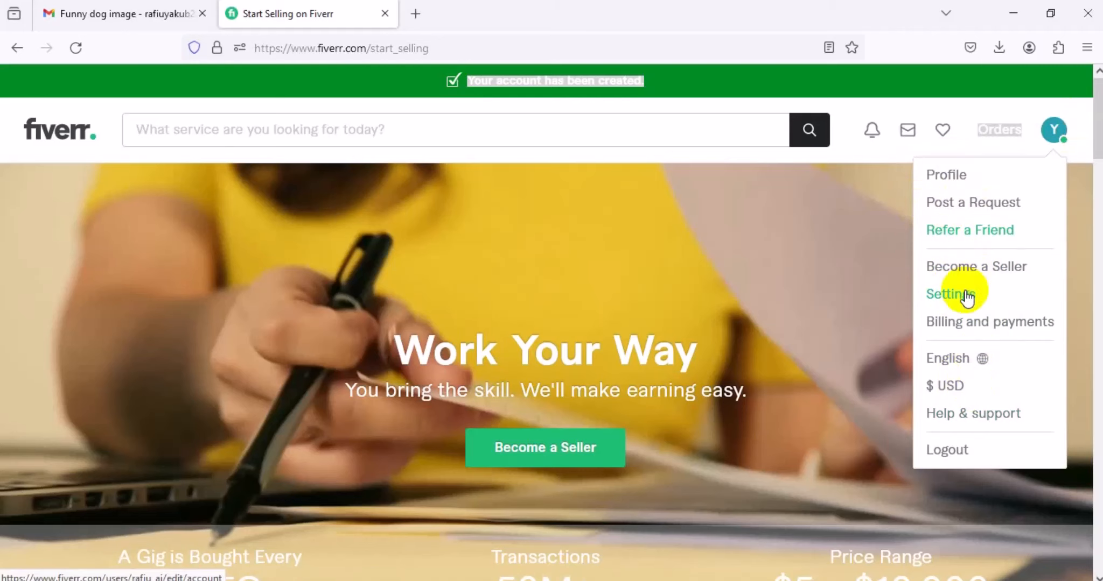
click(950, 294)
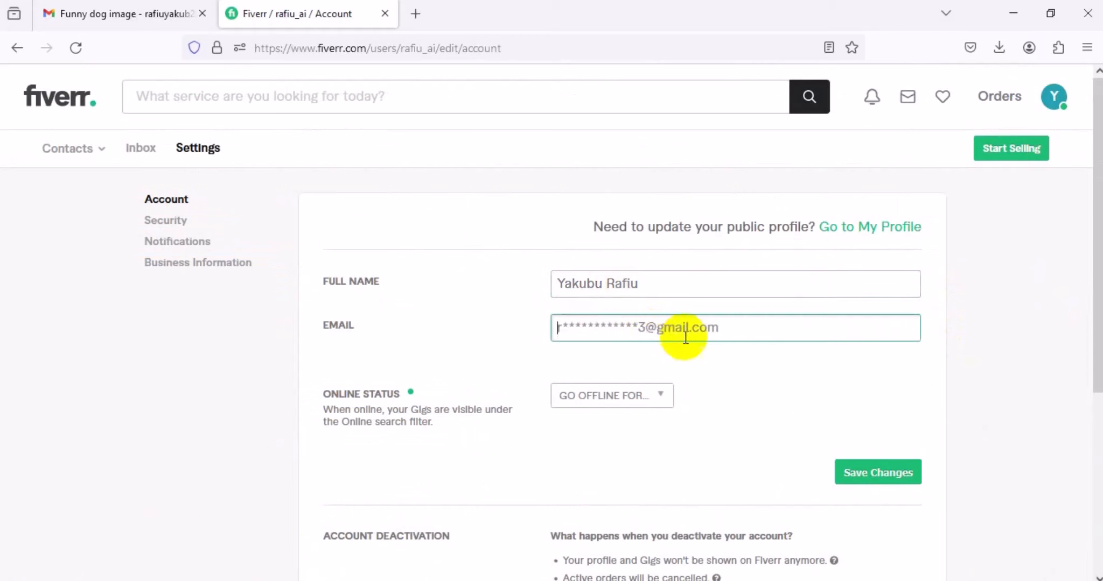
mouse_move(897, 359)
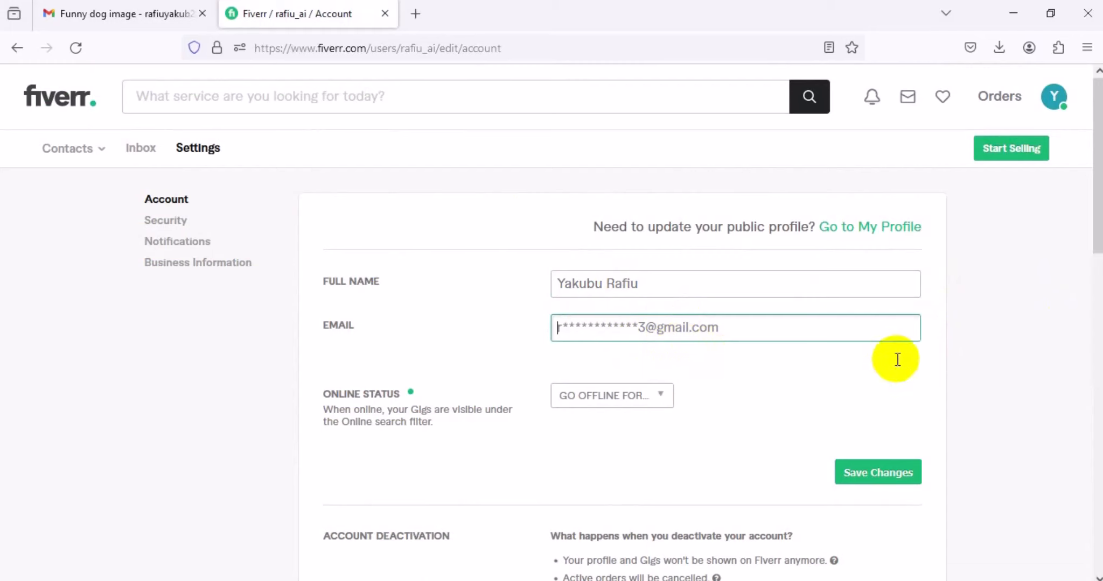
mouse_move(1083, 135)
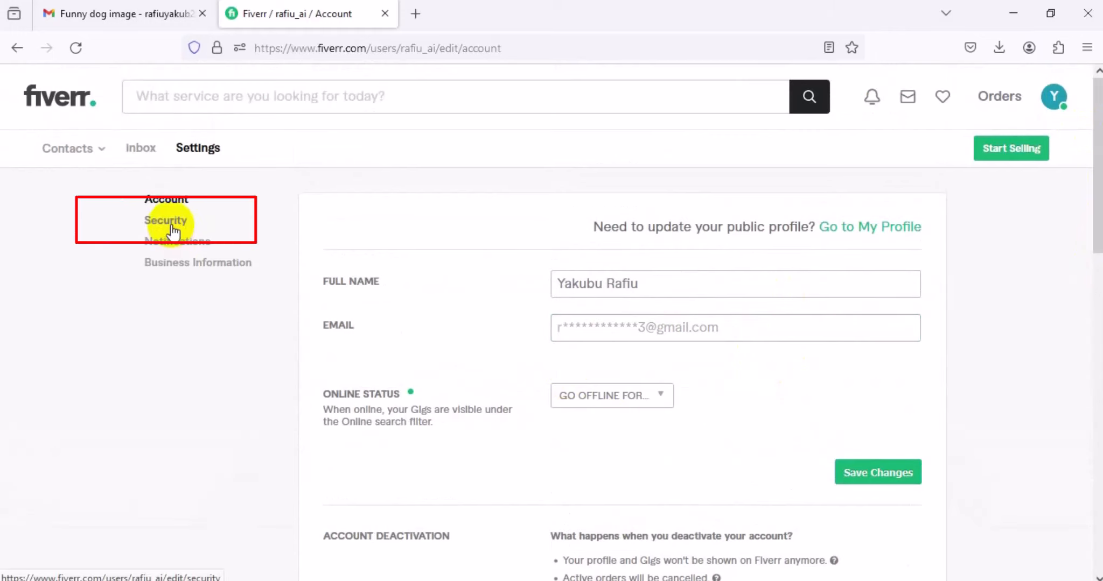
- Under Security, fill New Password and Confirm Password, then save changes
click(165, 221)
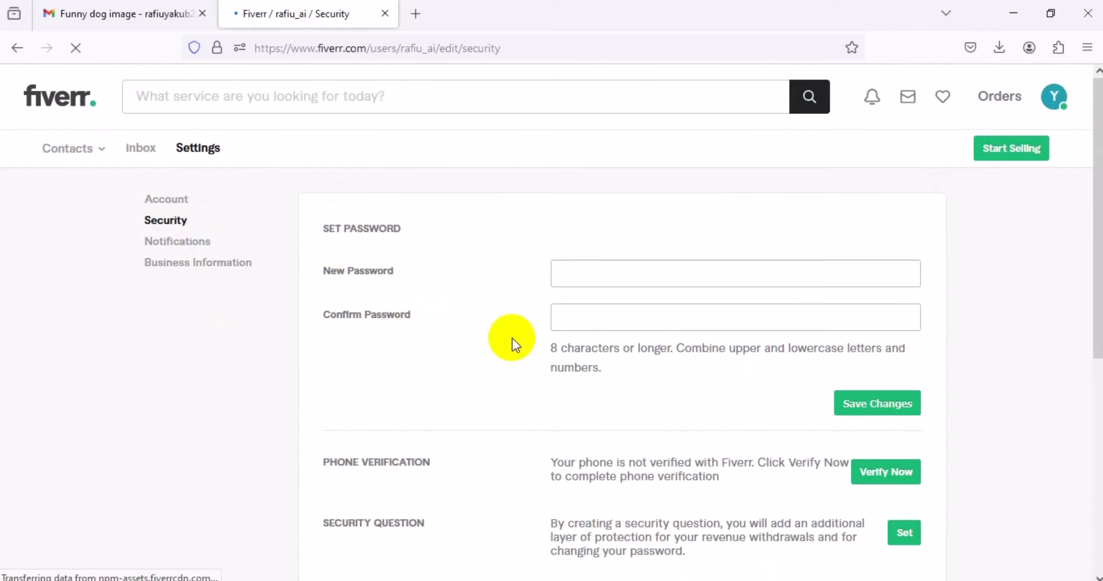
click(630, 273)
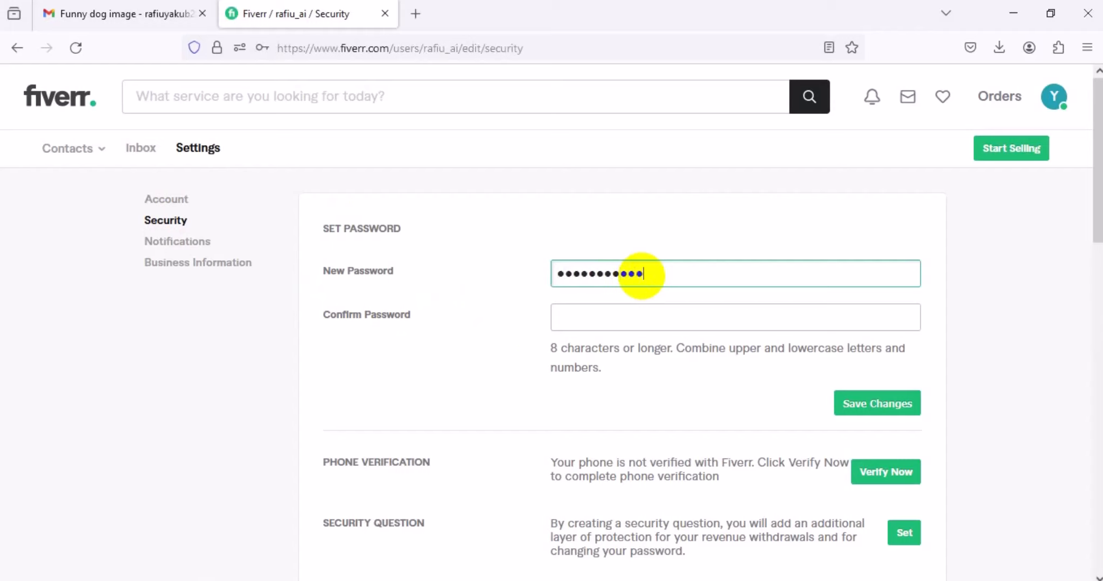
click(701, 318)
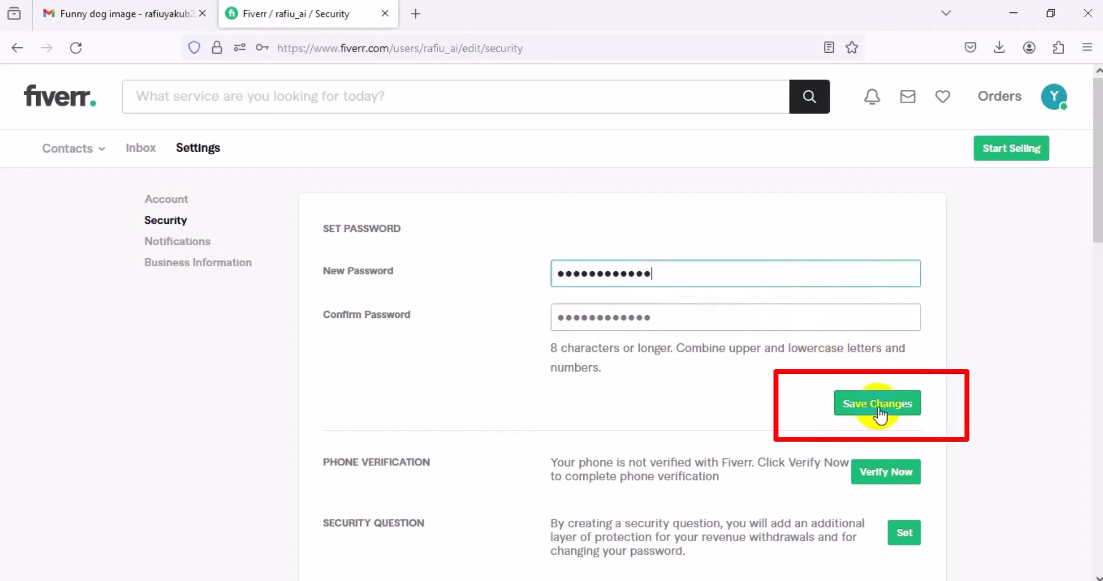
click(877, 404)
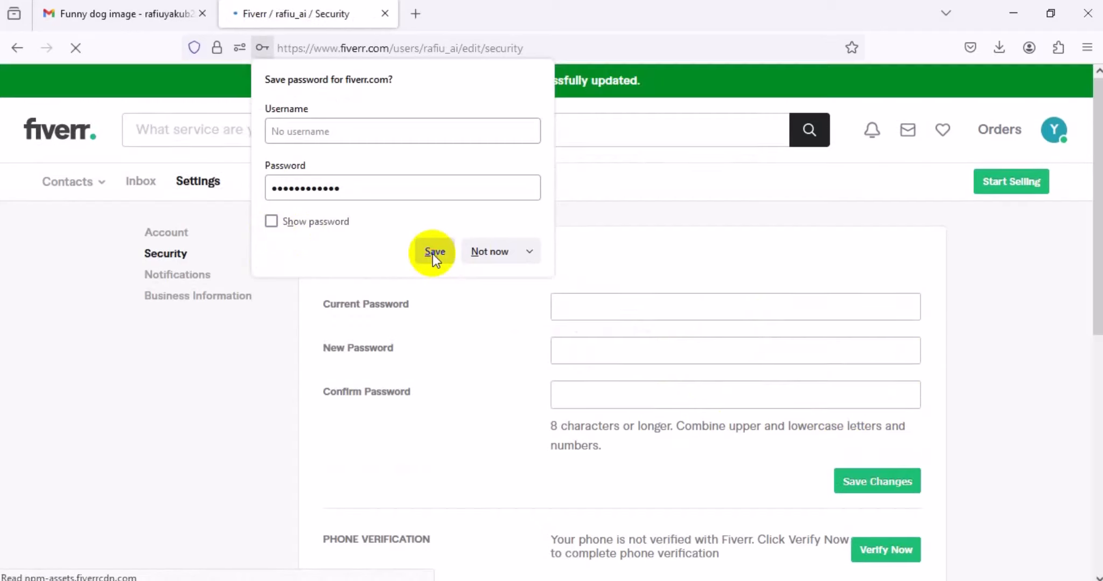
- Let Firefox remember the password, review the security options, and save changes again
click(434, 252)
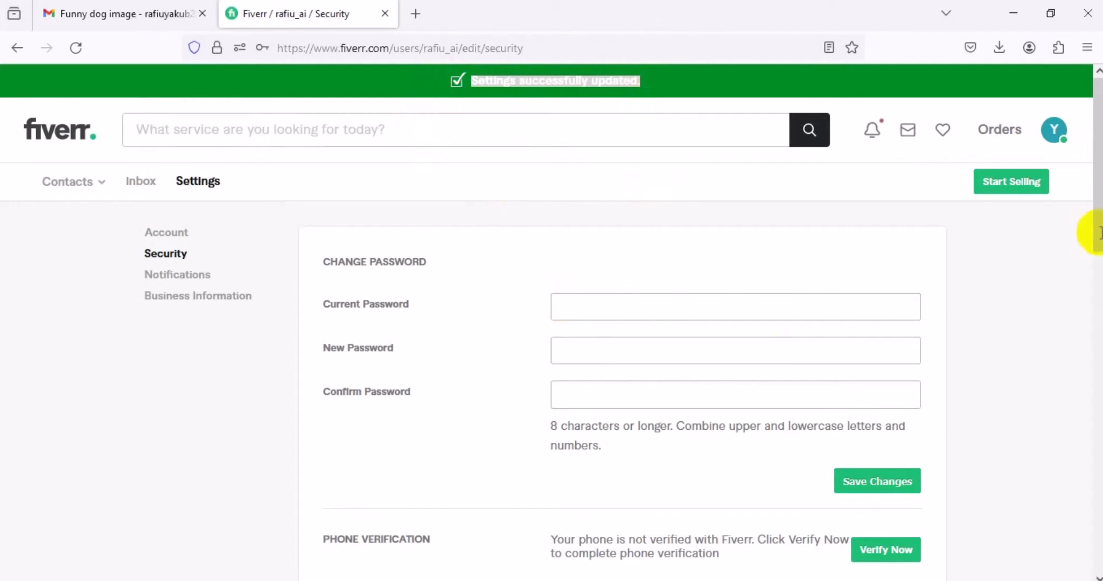
scroll(down, 3)
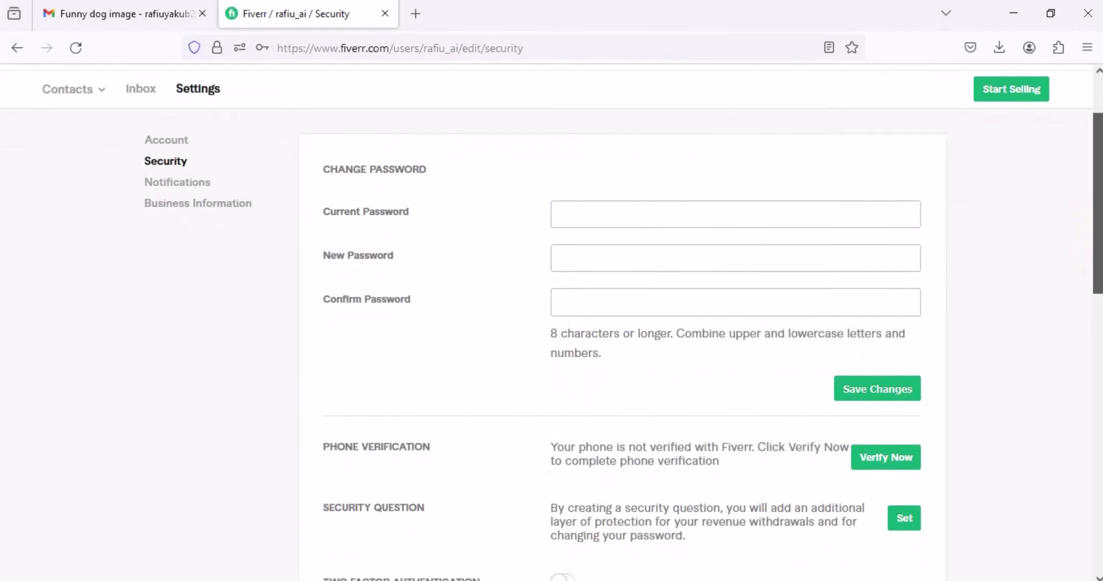
scroll(down, 3)
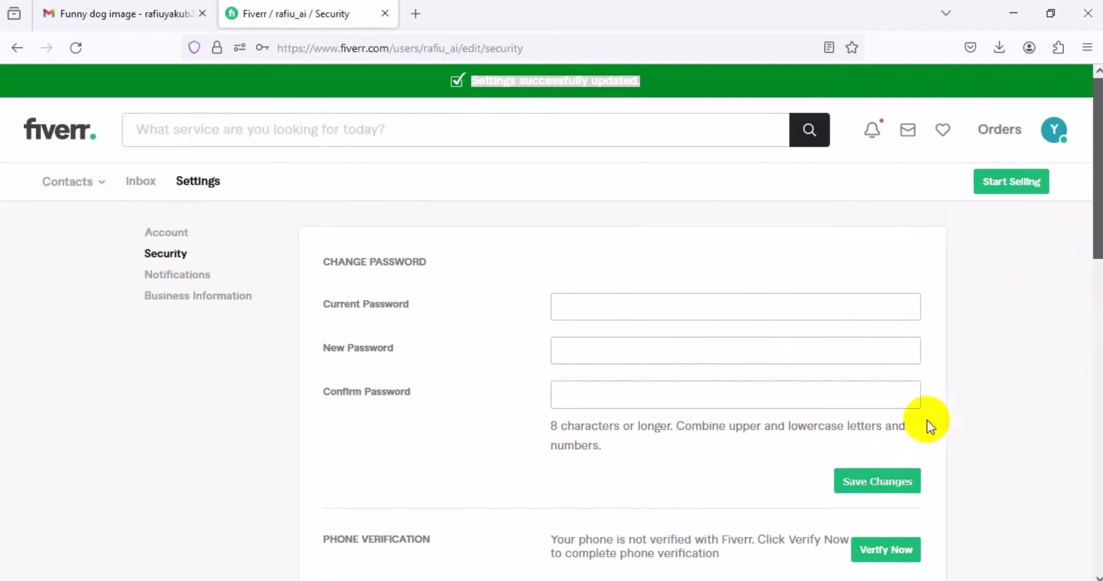
scroll(down, 3)
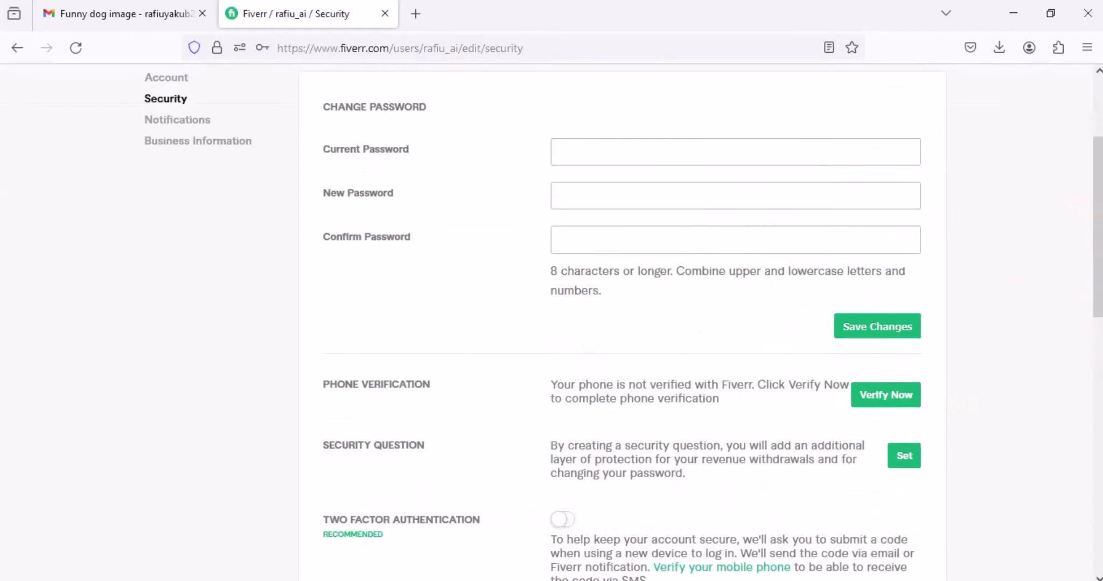
scroll(down, 3)
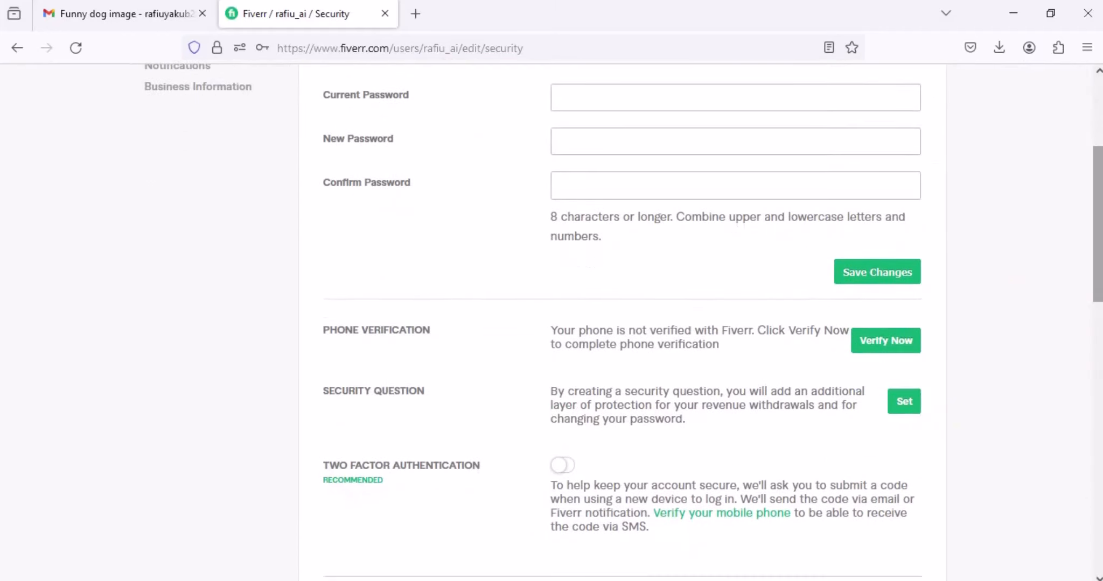
scroll(down, 3)
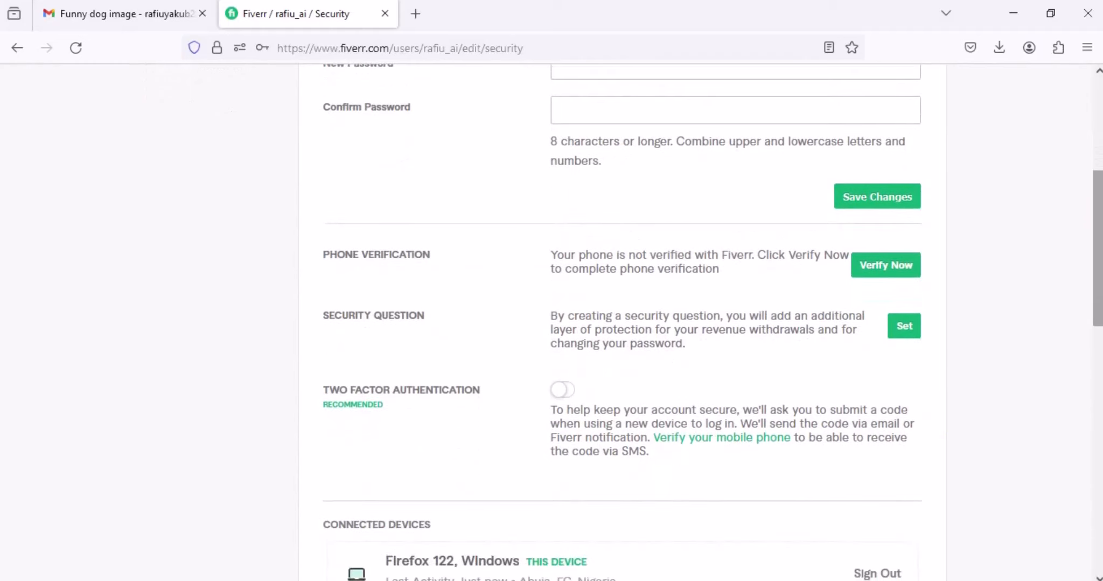
scroll(down, 3)
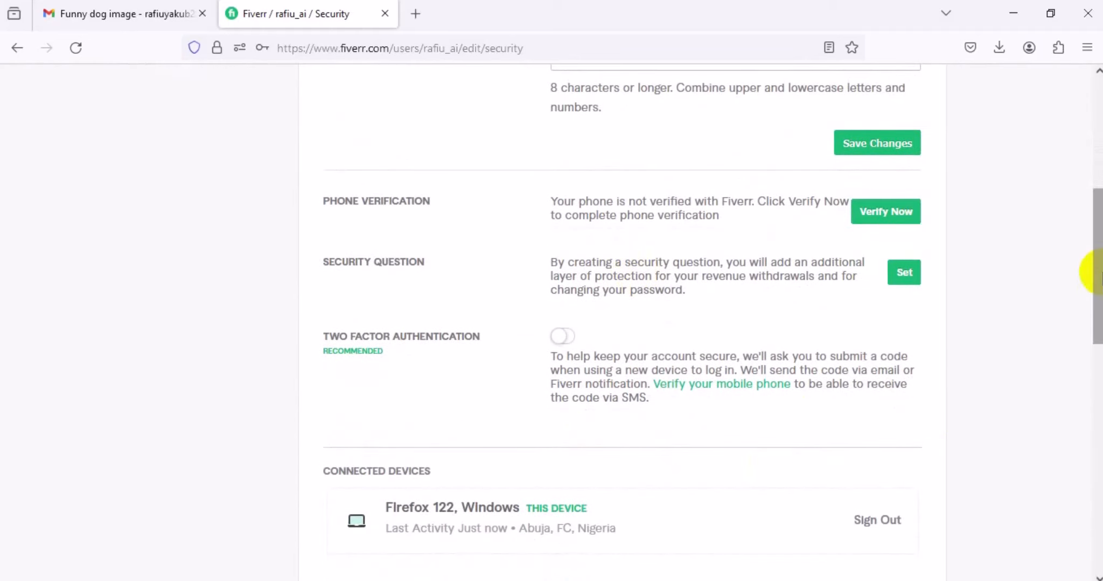
scroll(down, 3)
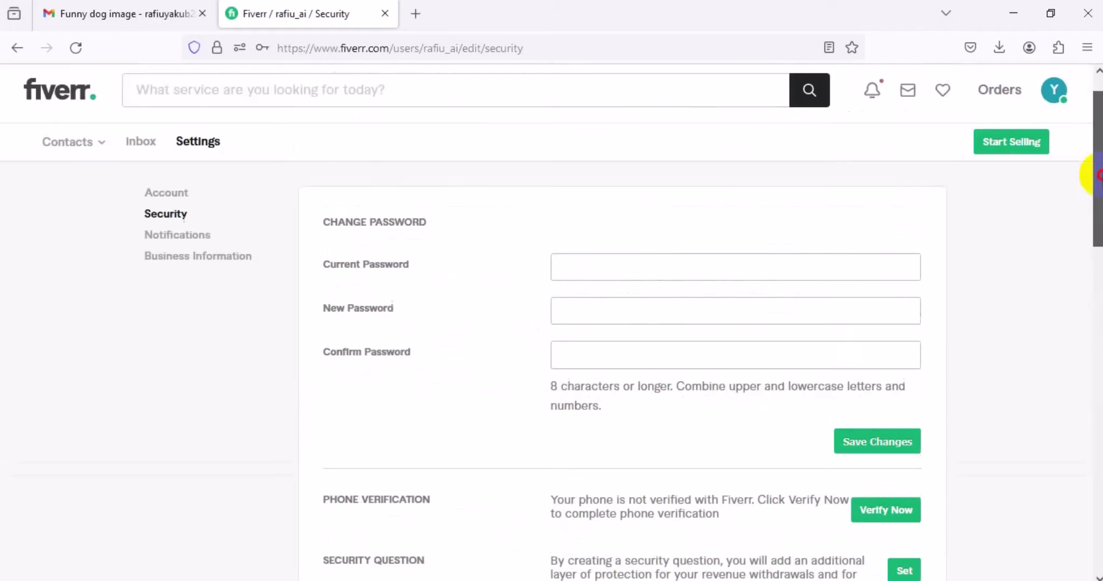
click(877, 441)
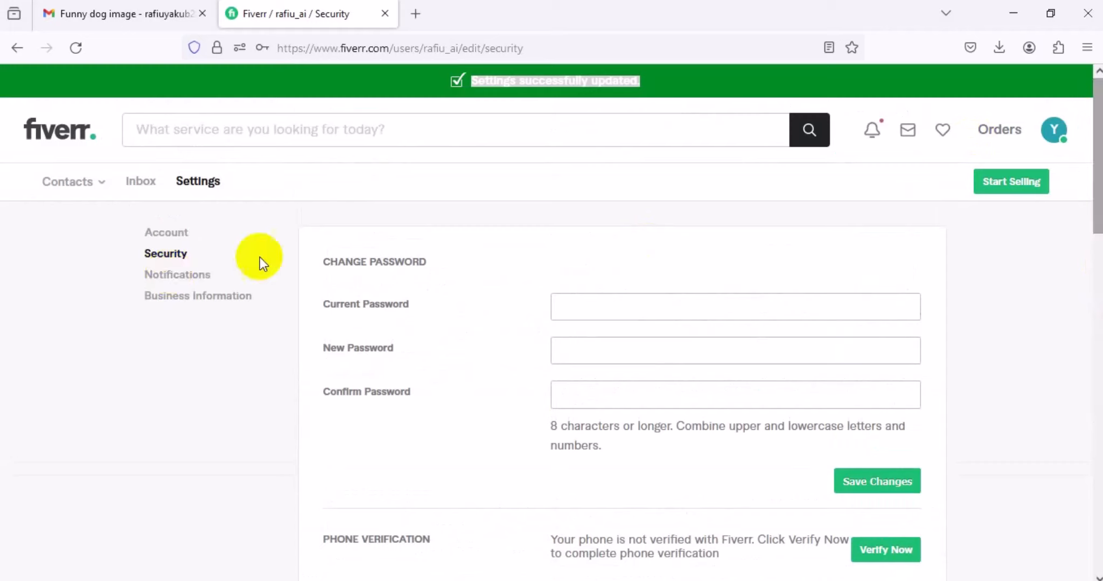
mouse_move(210, 296)
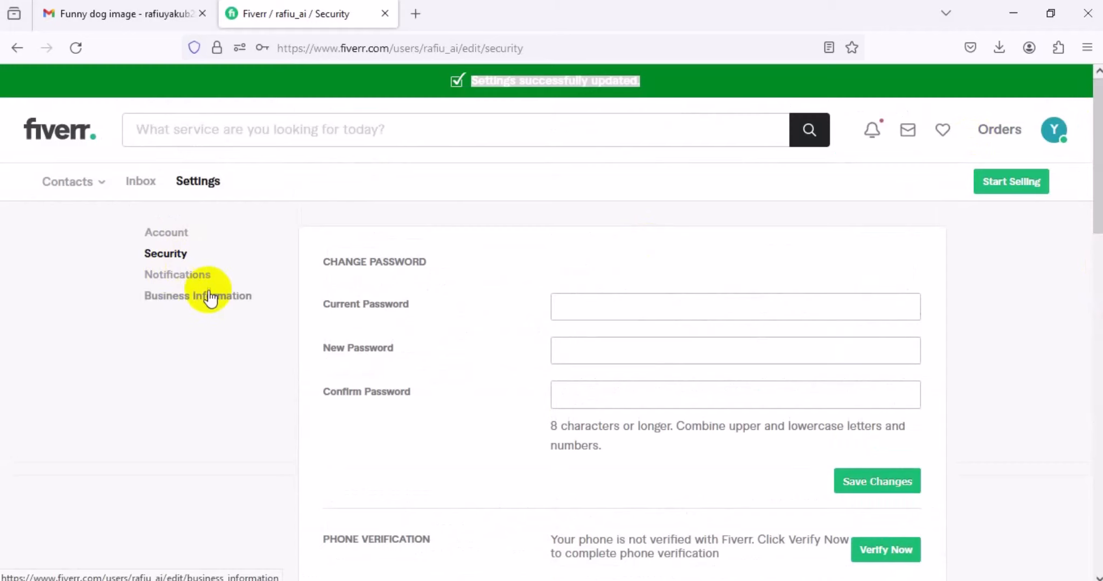
mouse_move(194, 282)
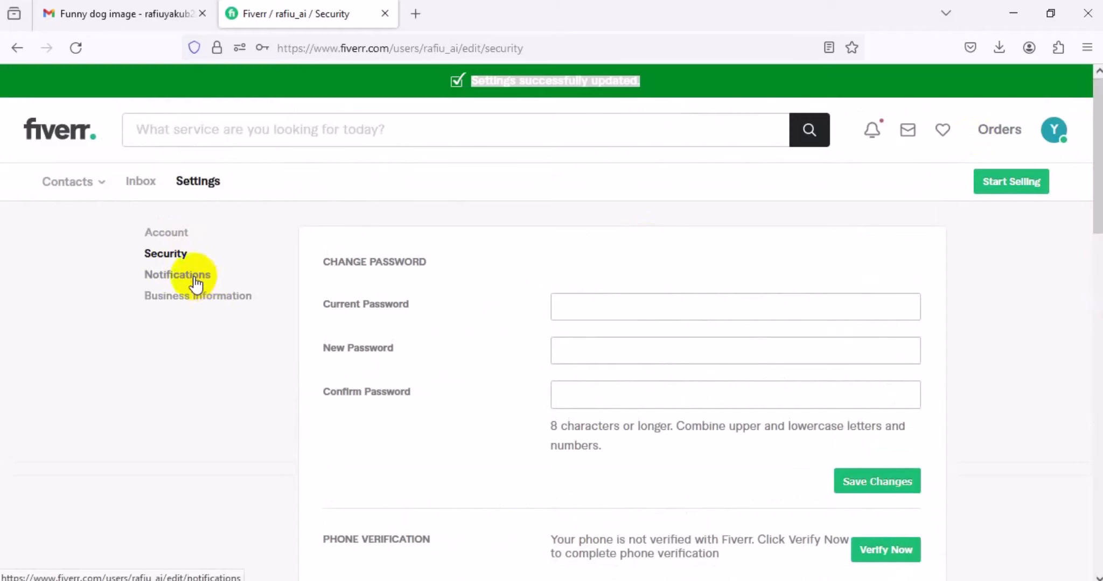
- Open Notifications settings and scroll to the real-time notification and sound toggles
click(177, 275)
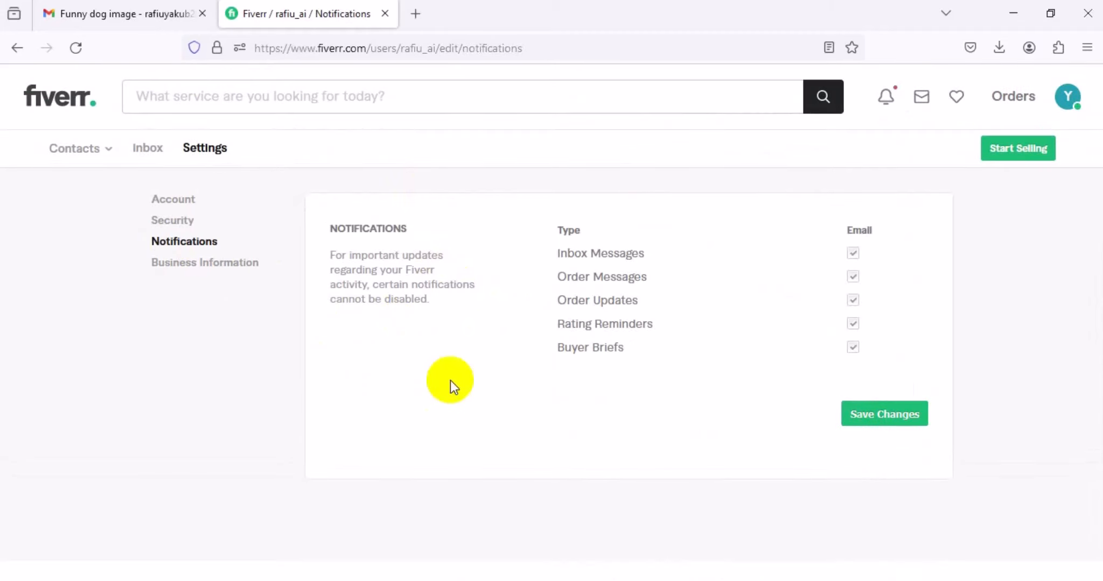
mouse_move(802, 370)
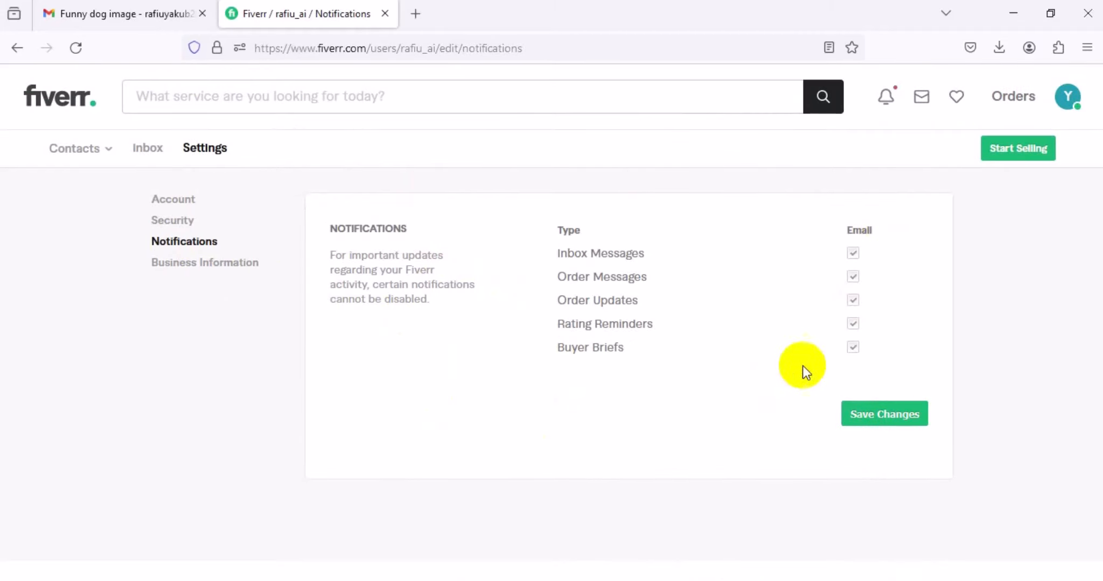
mouse_move(830, 263)
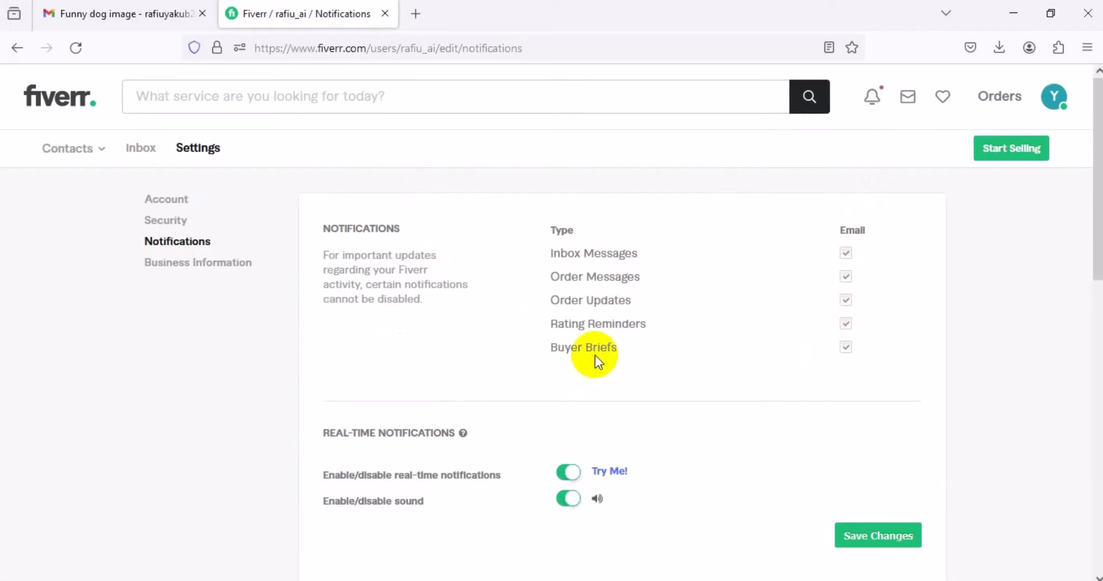
mouse_move(629, 275)
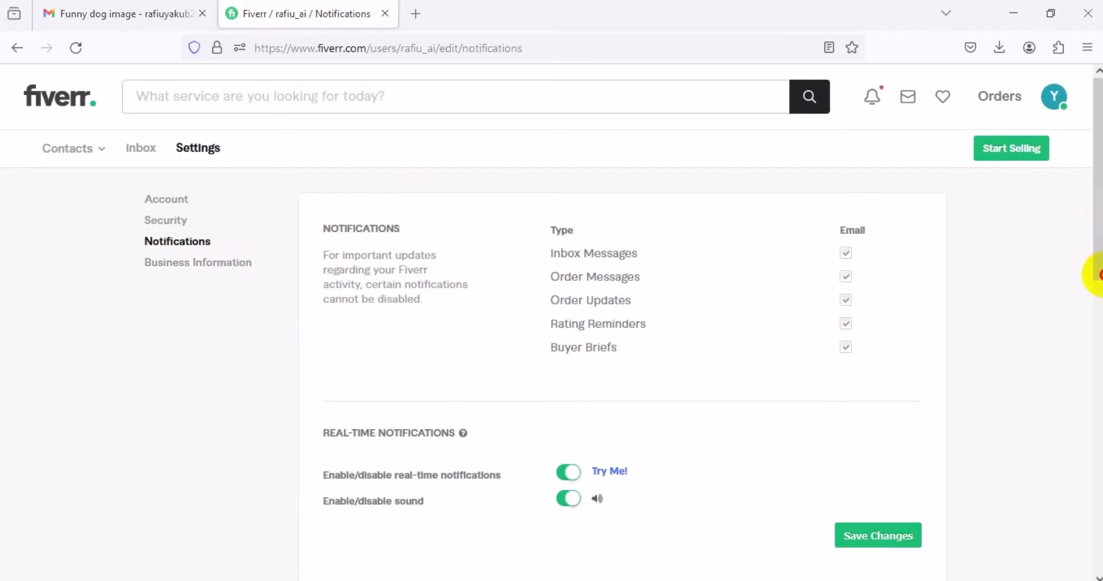
scroll(down, 3)
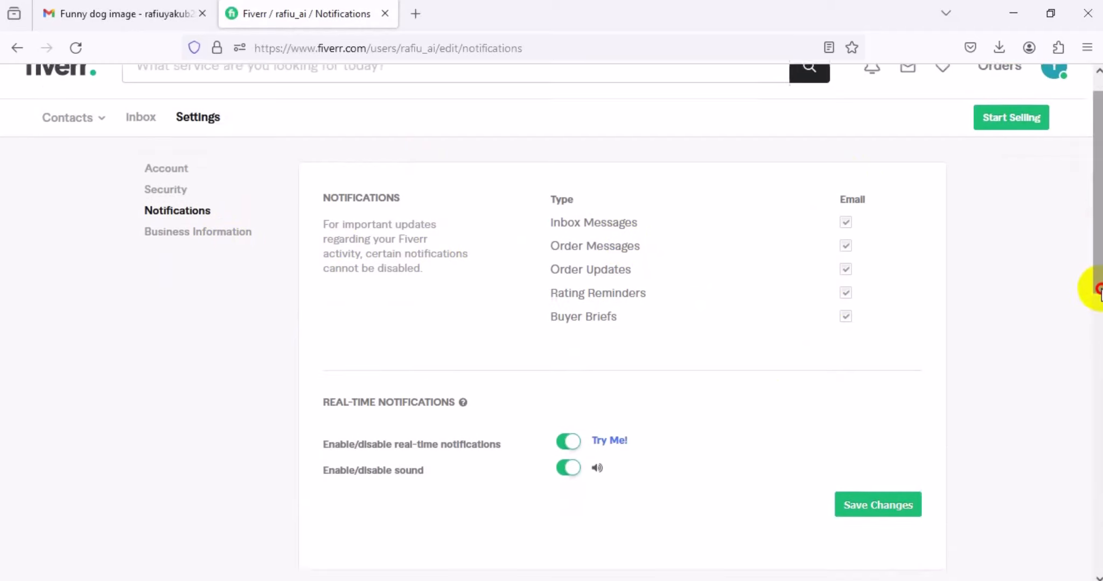
scroll(down, 3)
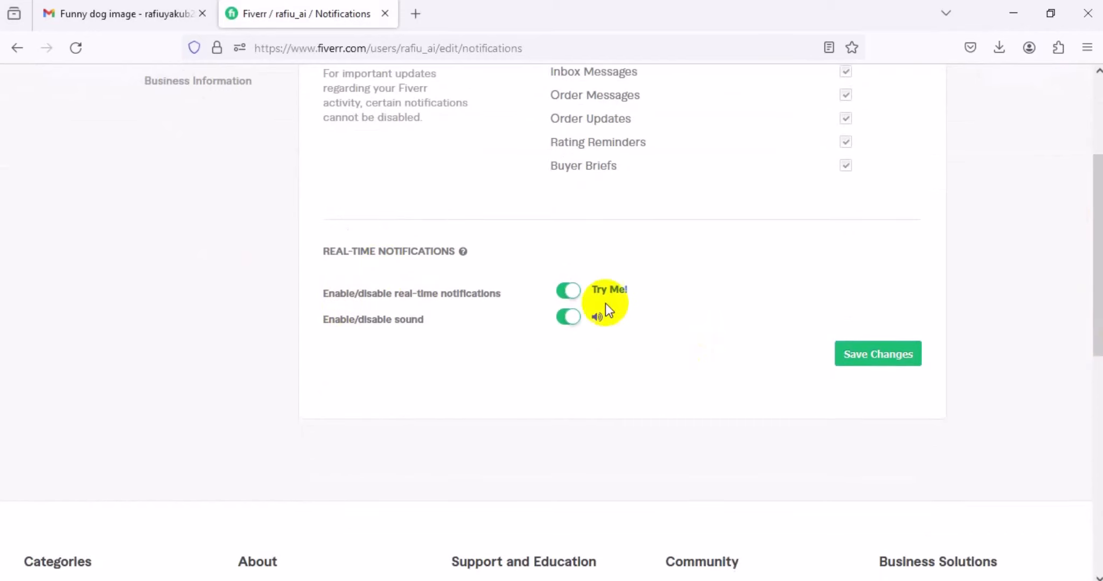
mouse_move(1029, 360)
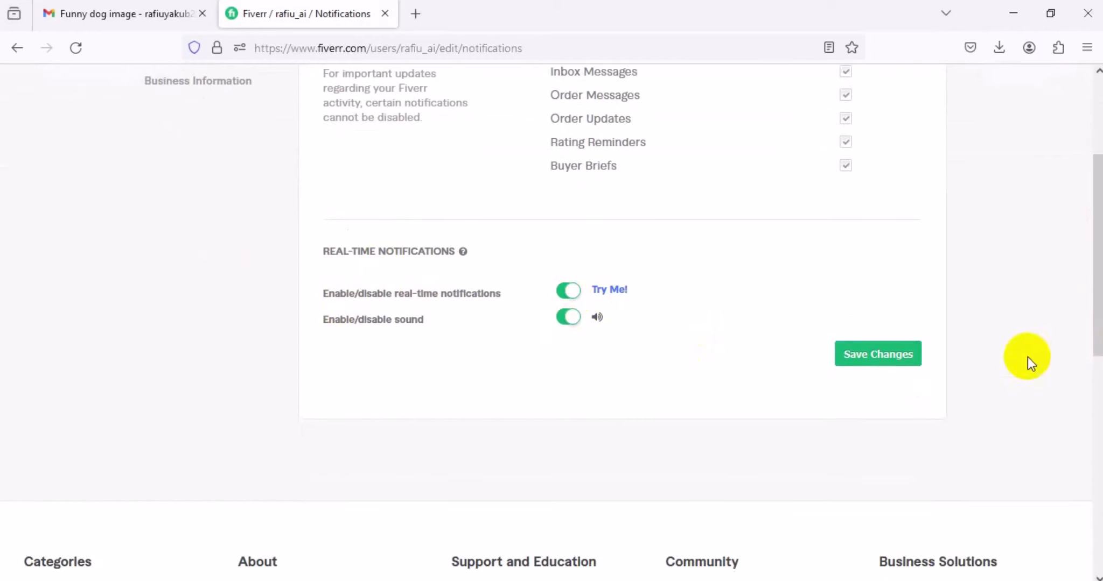
scroll(down, 3)
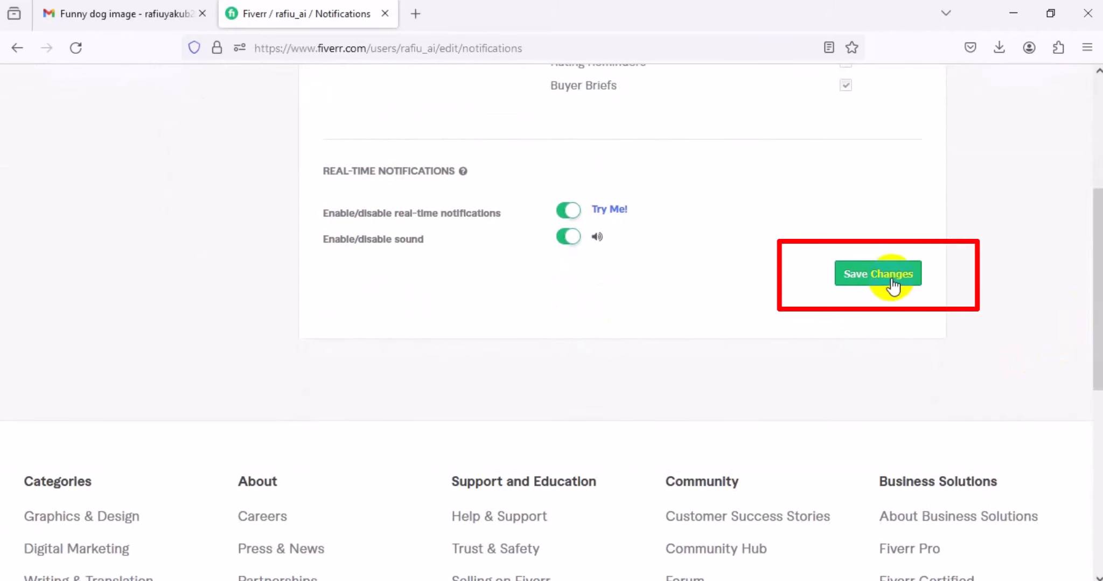
- Save the notification settings with all email and real-time options enabled
click(878, 274)
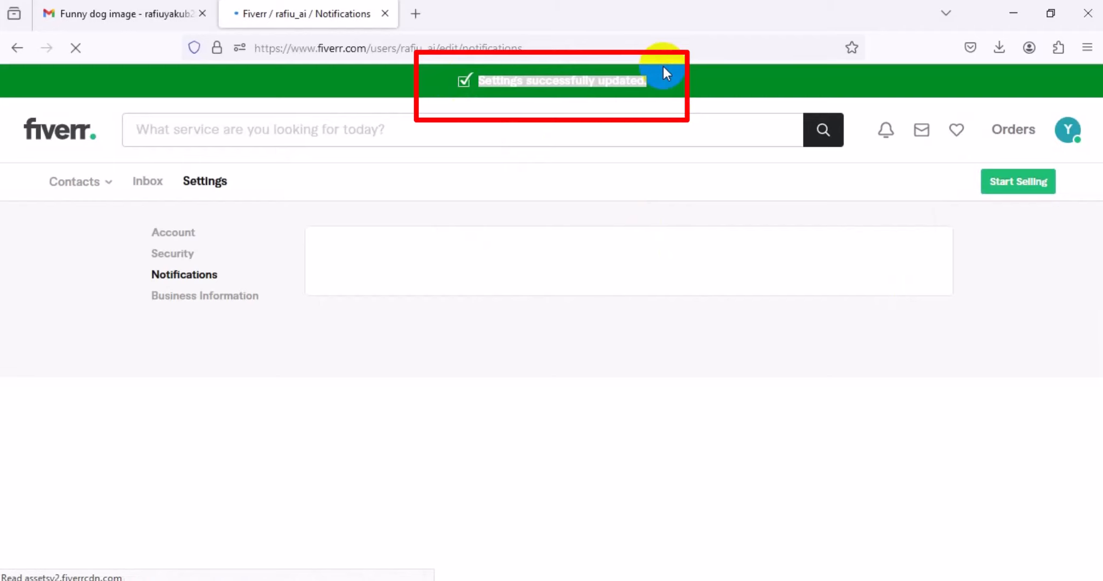
mouse_move(235, 307)
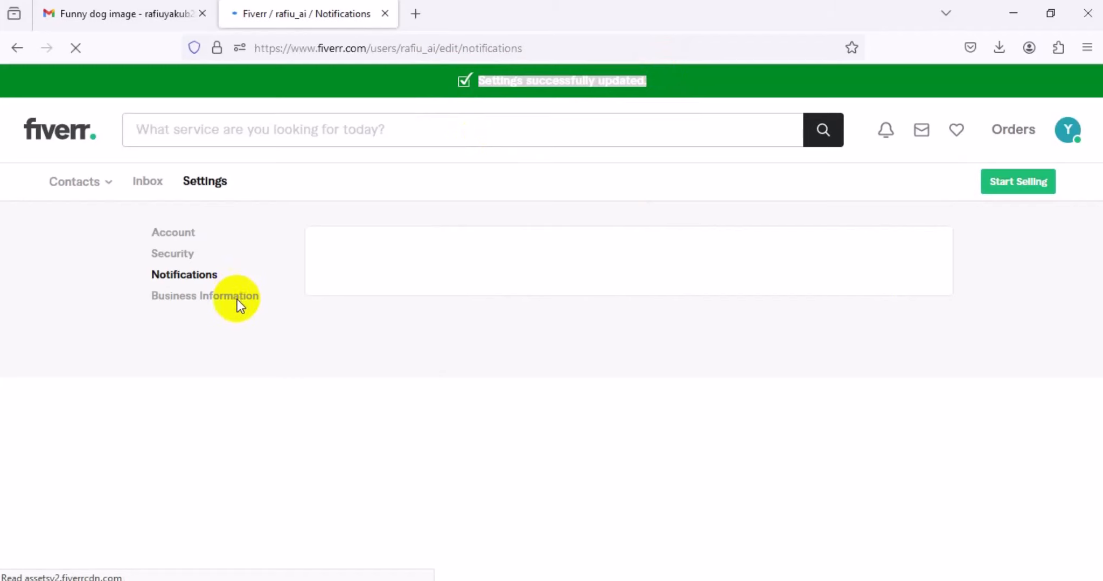
mouse_move(228, 311)
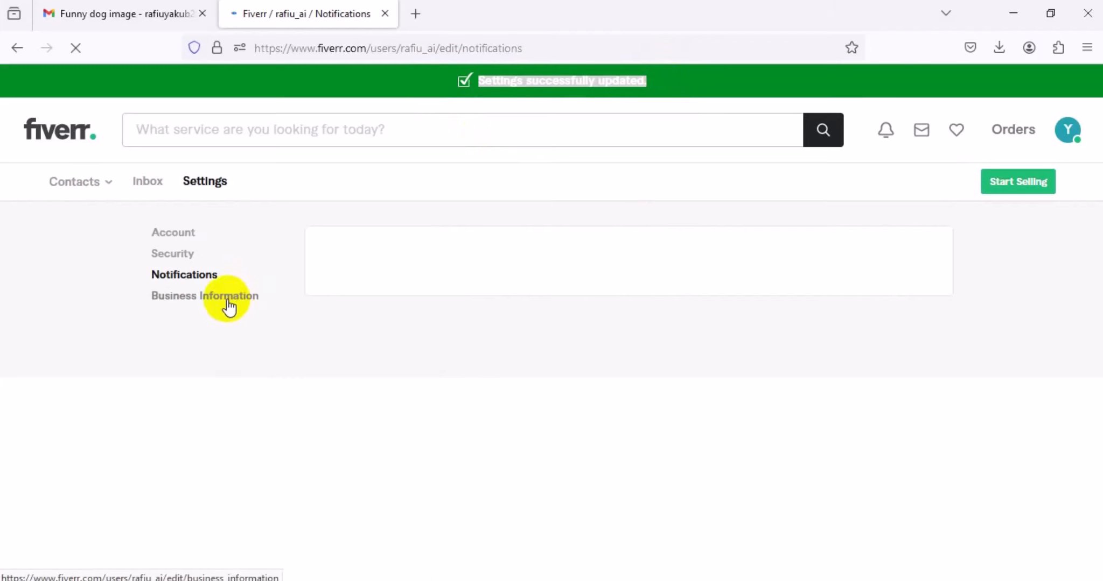
- Open Business Information to view buying purpose, business stage and team size questions
click(205, 296)
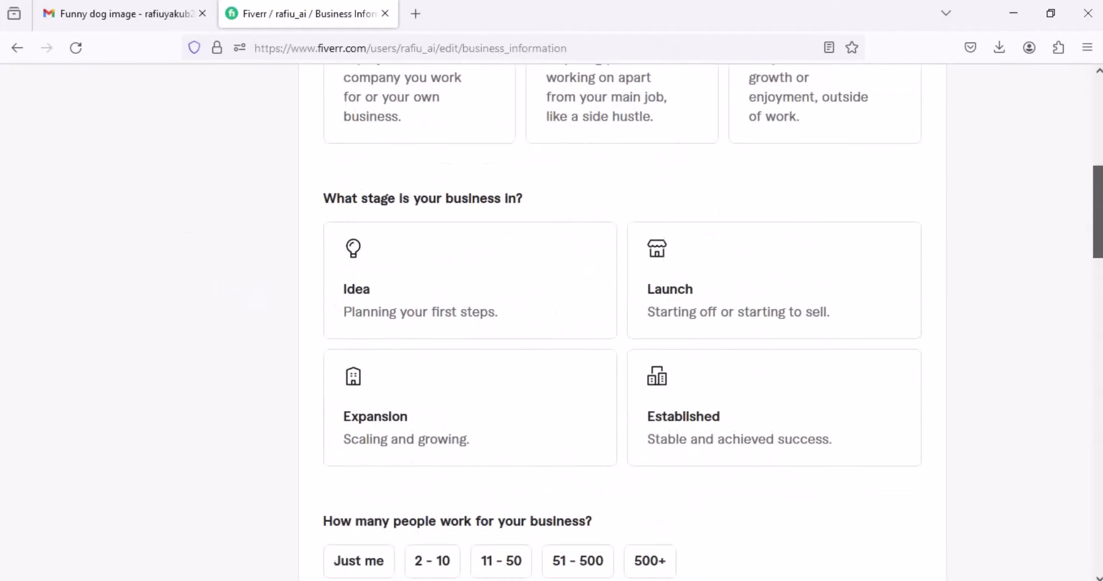
scroll(up, 3)
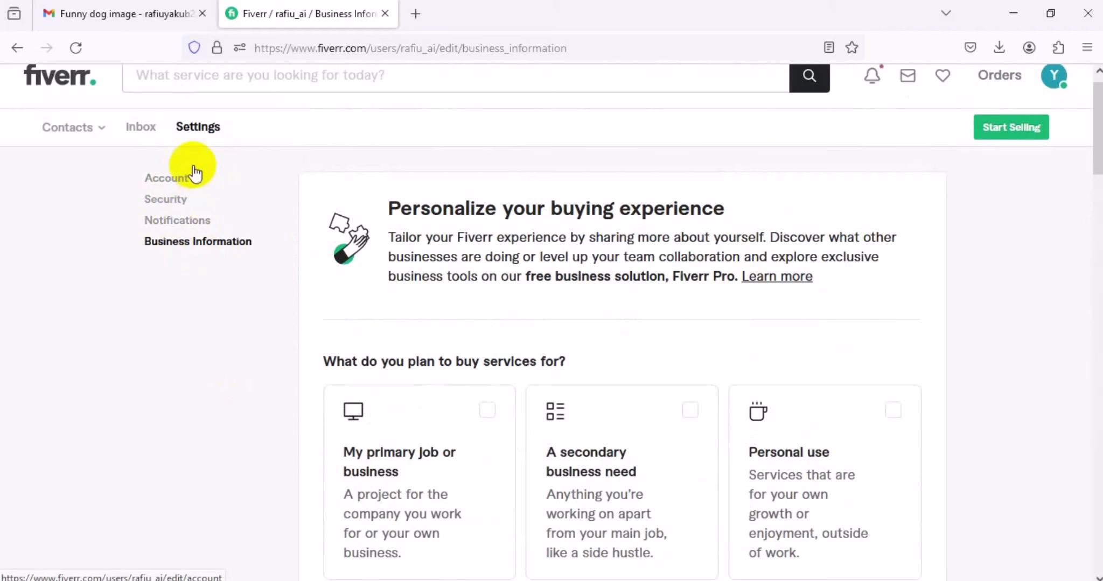
mouse_move(199, 169)
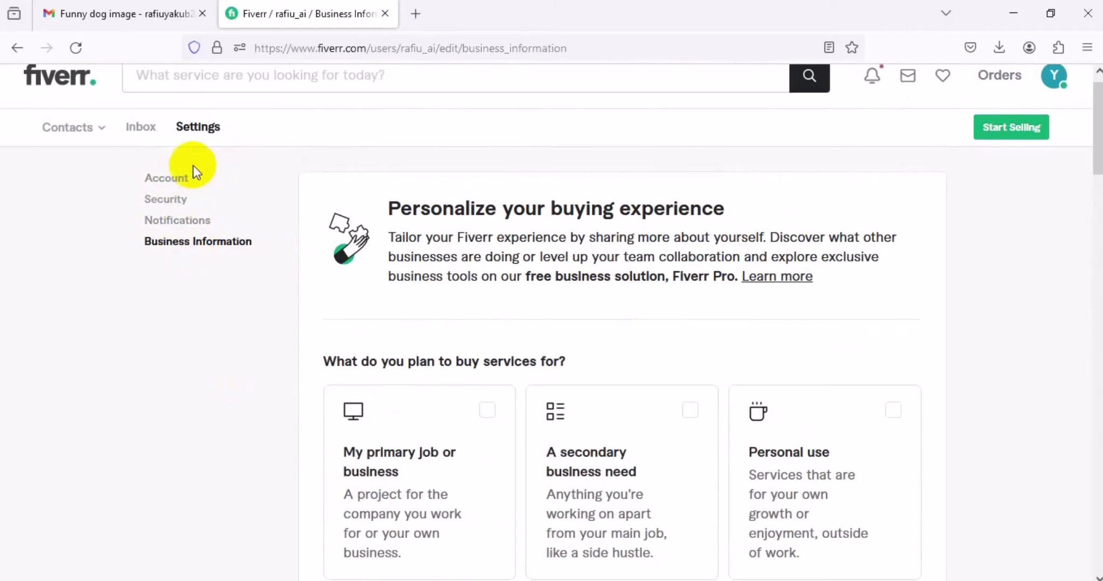
mouse_move(898, 172)
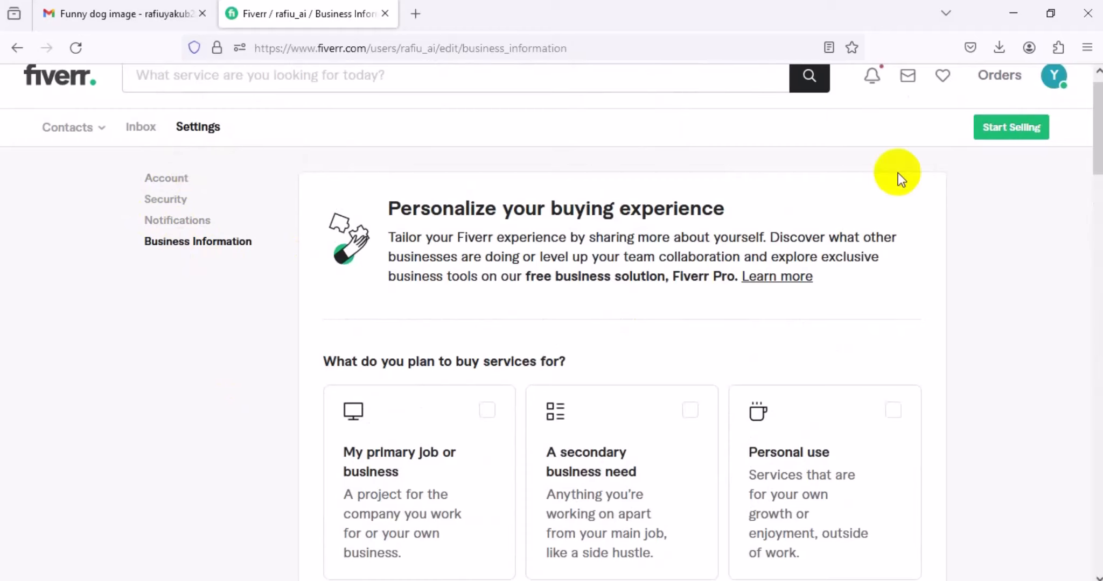
mouse_move(1097, 175)
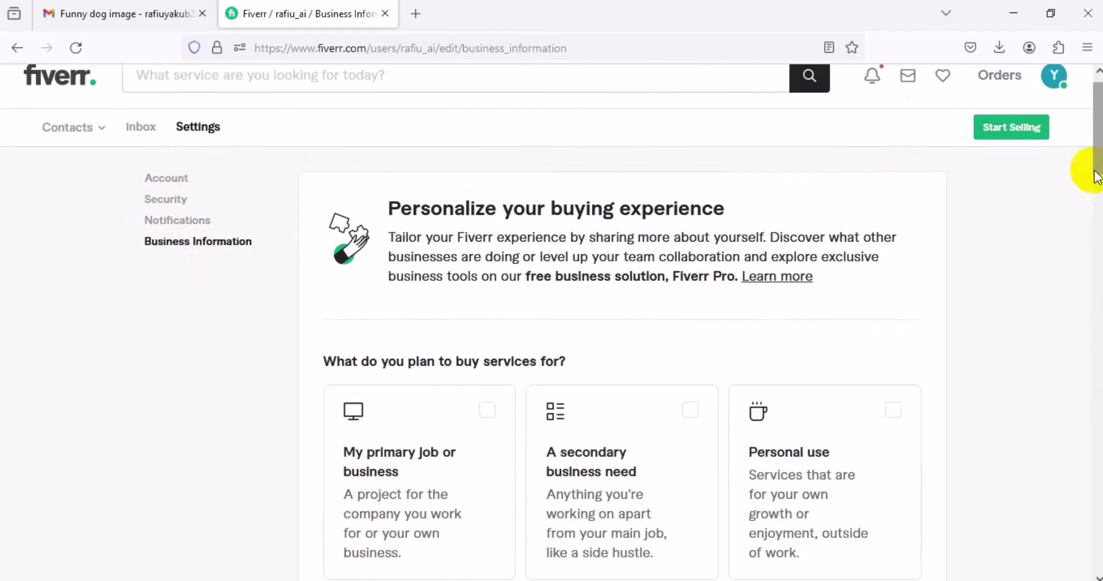